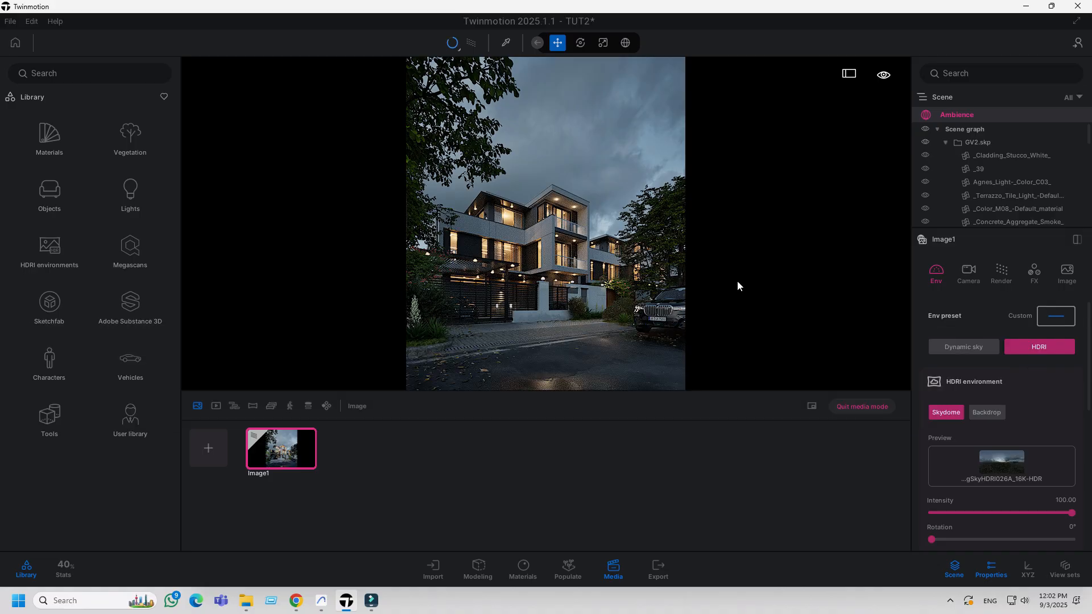
pyautogui.moveTo(446, 105)
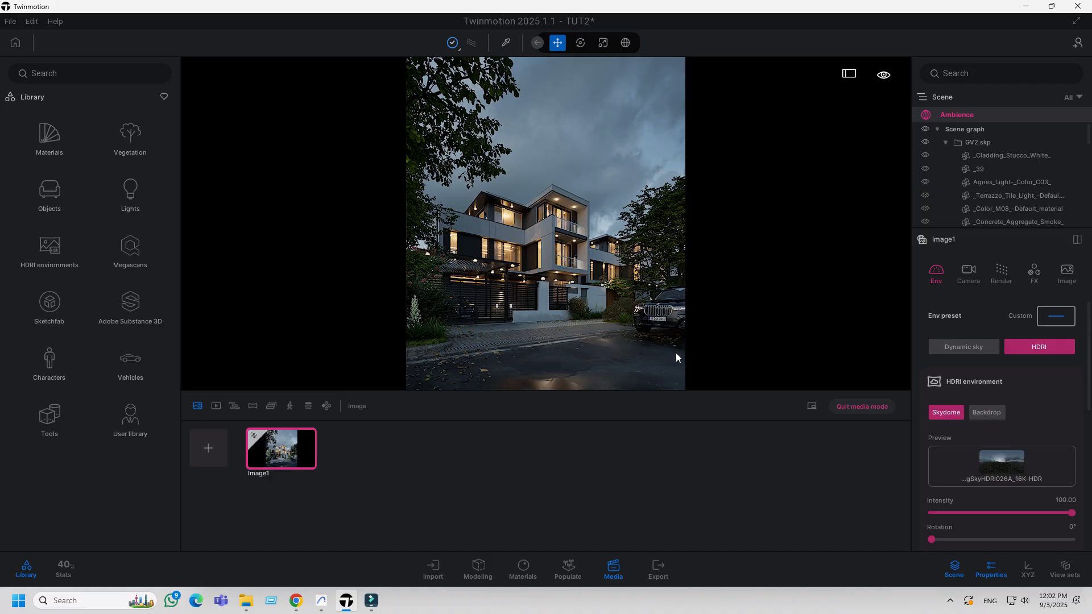
pyautogui.moveTo(861, 406)
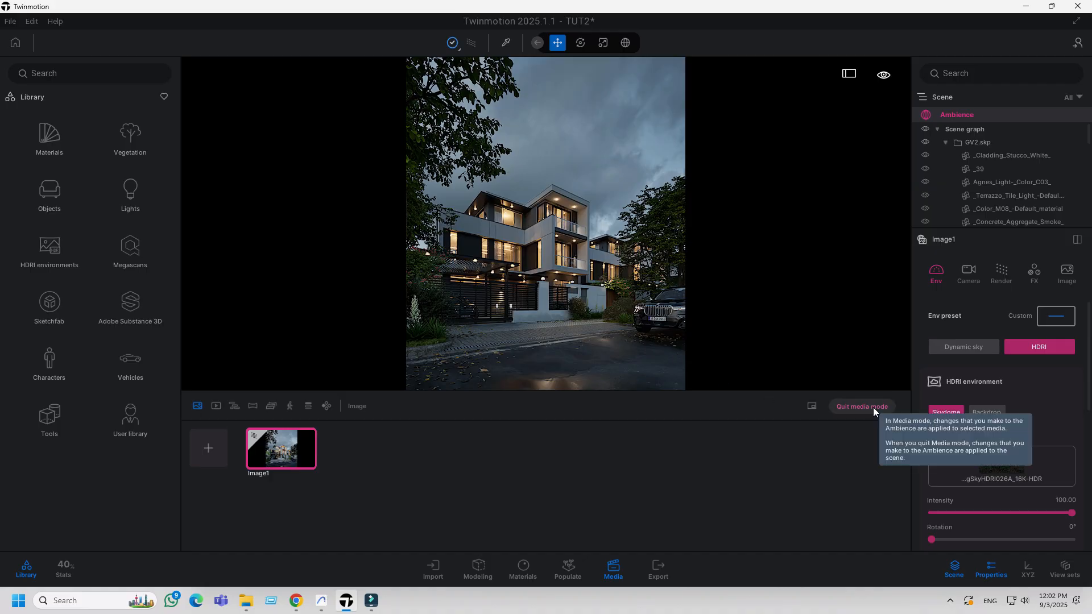
# Exit media mode to get back to the live daytime view of the house and car.
pyautogui.click(862, 407)
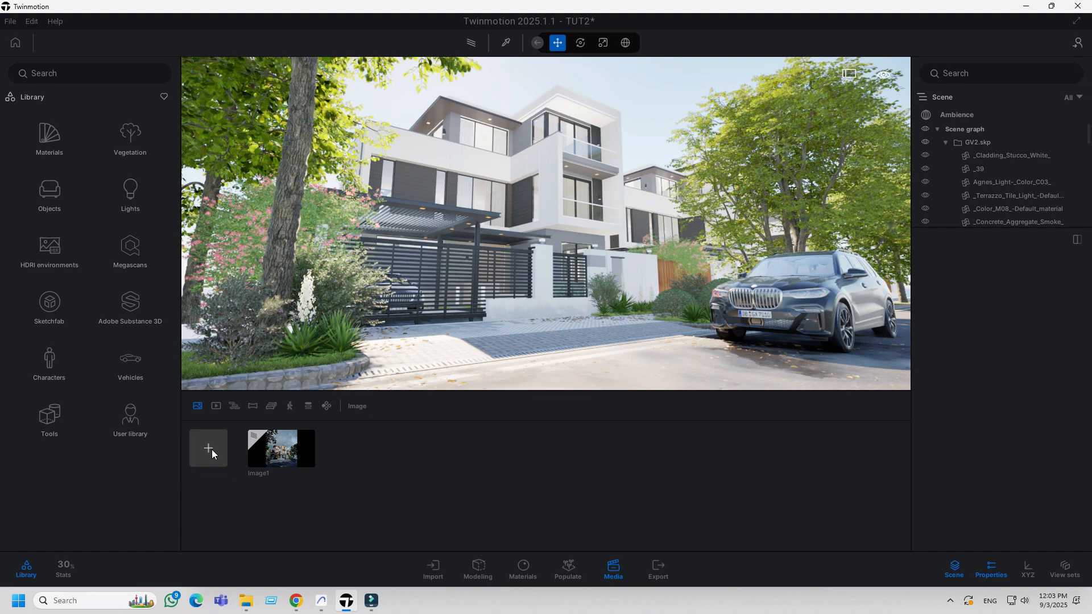
# Add a new image, Image3, with its output size set to 4K UHD 3840×2160.
pyautogui.click(280, 450)
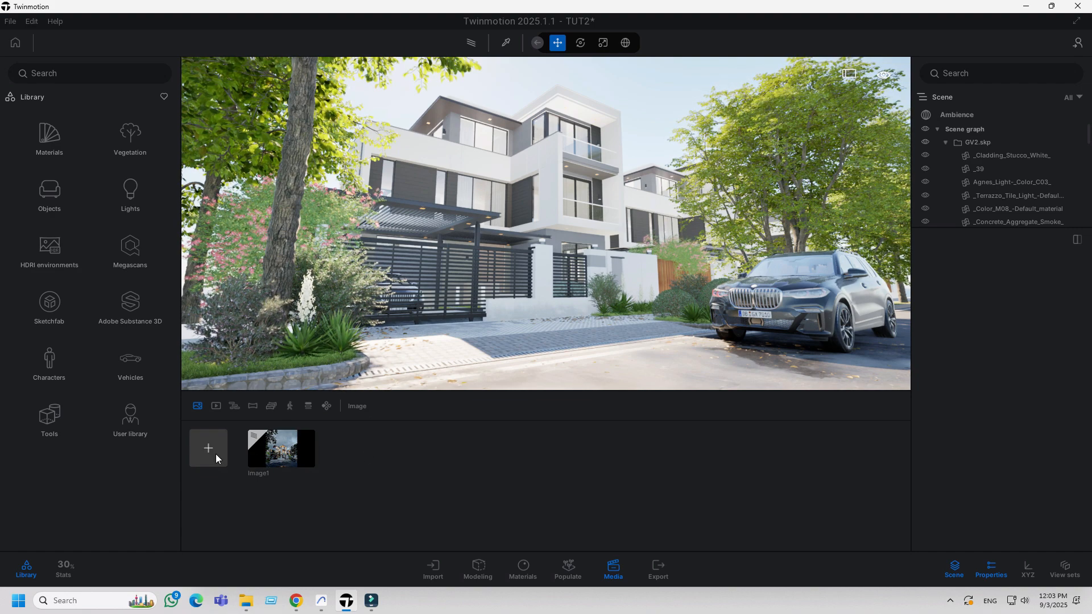
pyautogui.moveTo(208, 447)
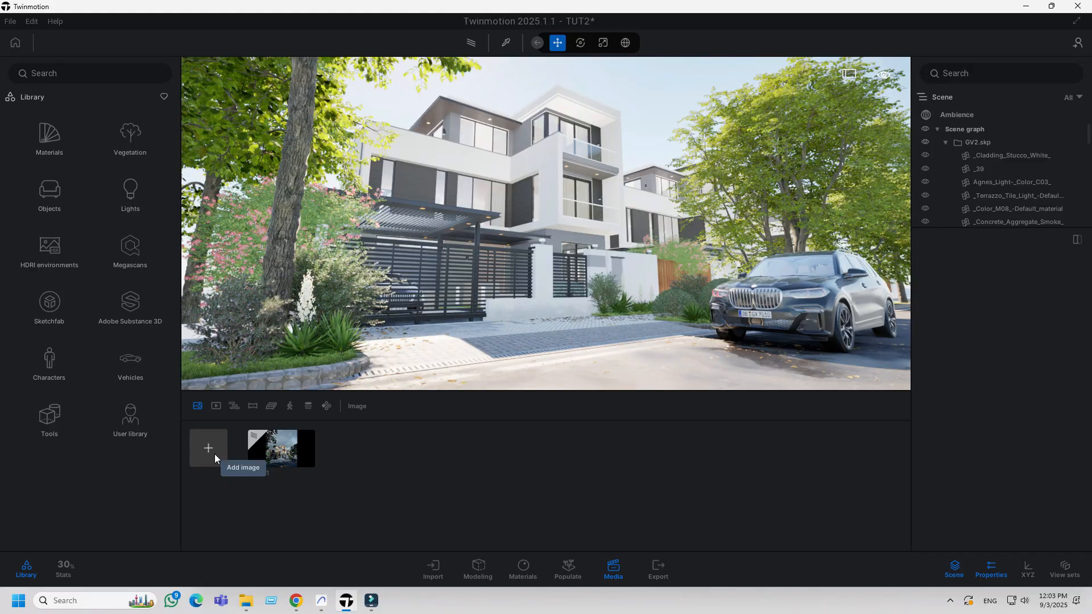
pyautogui.click(207, 448)
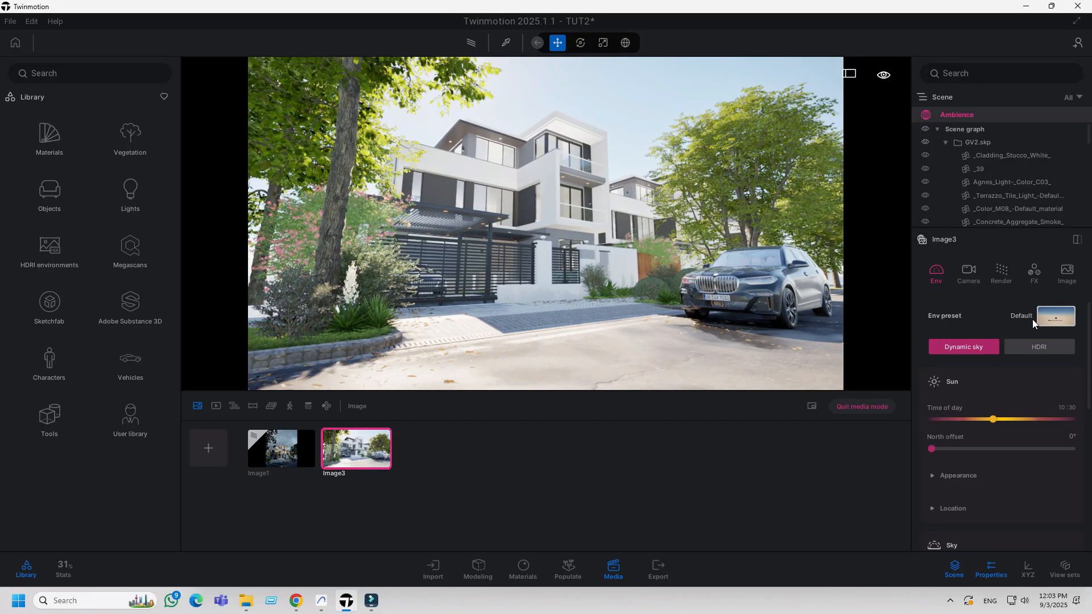
pyautogui.click(1066, 272)
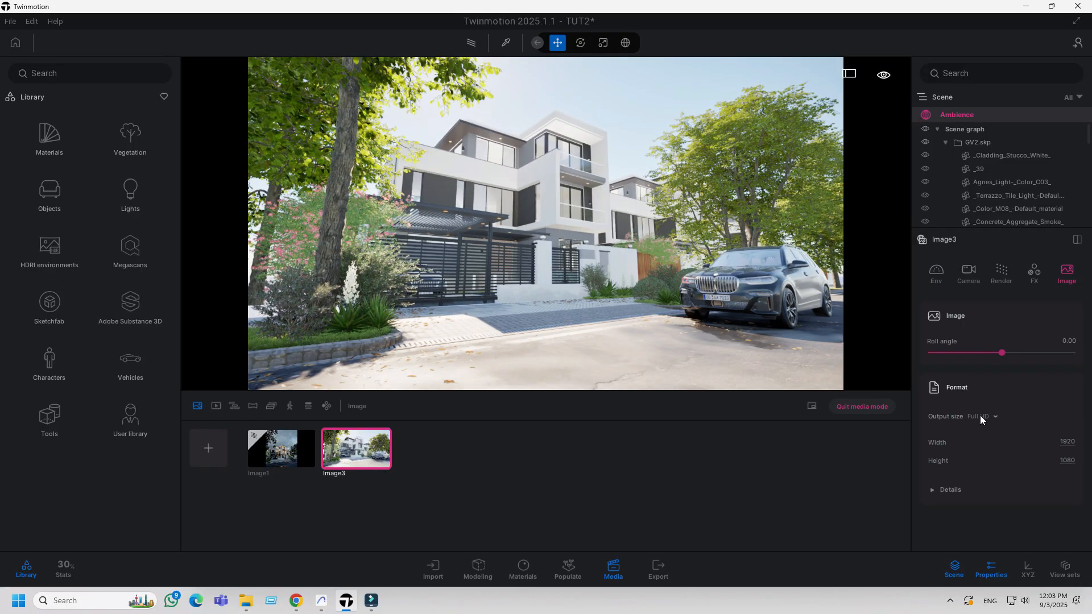
pyautogui.click(977, 415)
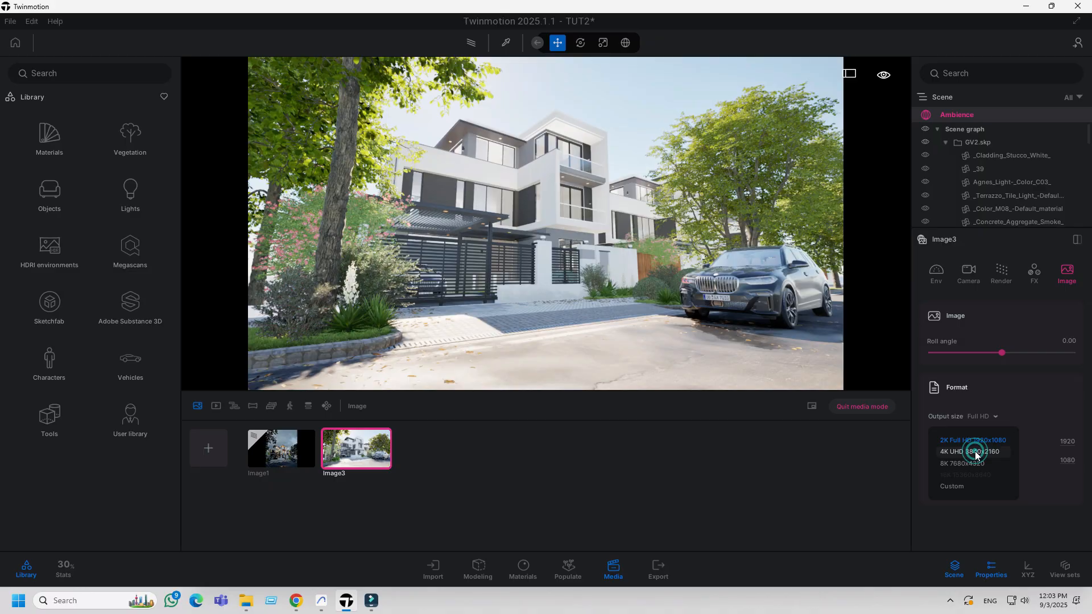
pyautogui.click(961, 450)
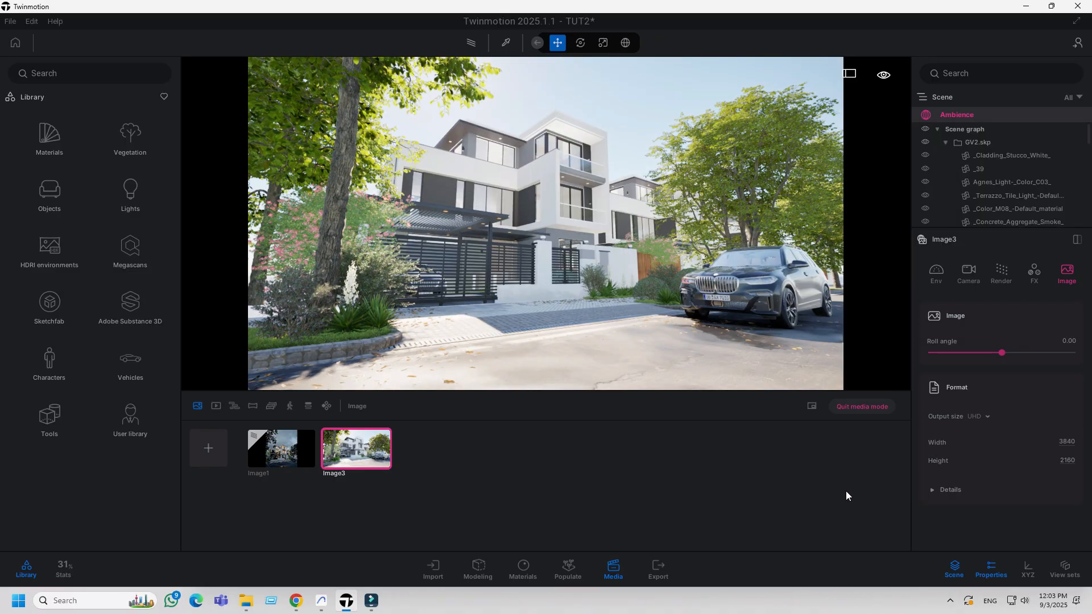
# Give Image3 Lumen global illumination, reflection quality 10 with 8 bounces, and accurate shadows.
pyautogui.click(1000, 271)
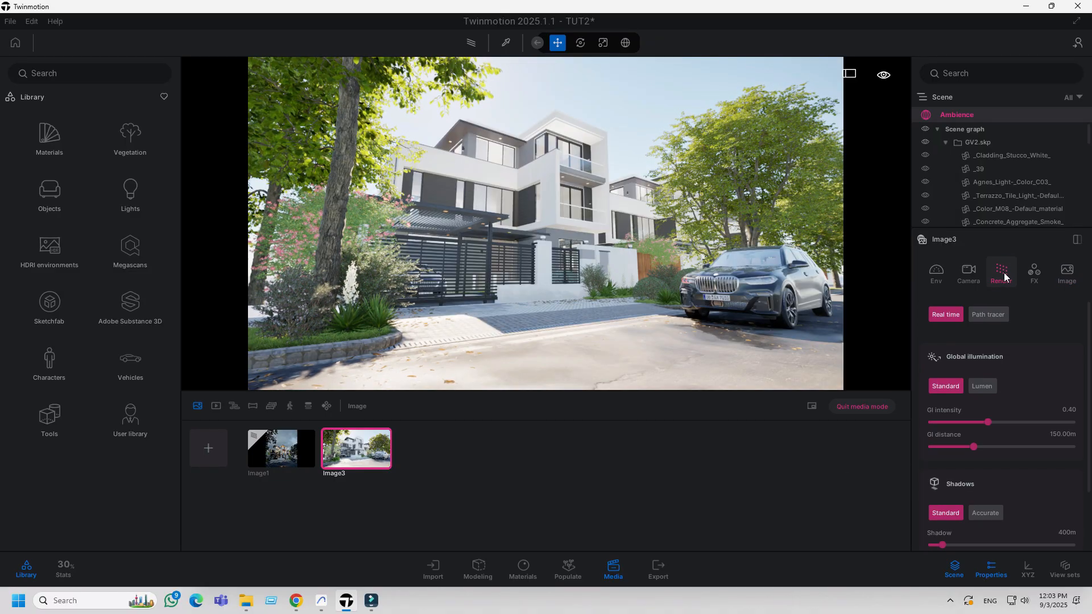
pyautogui.moveTo(980, 385)
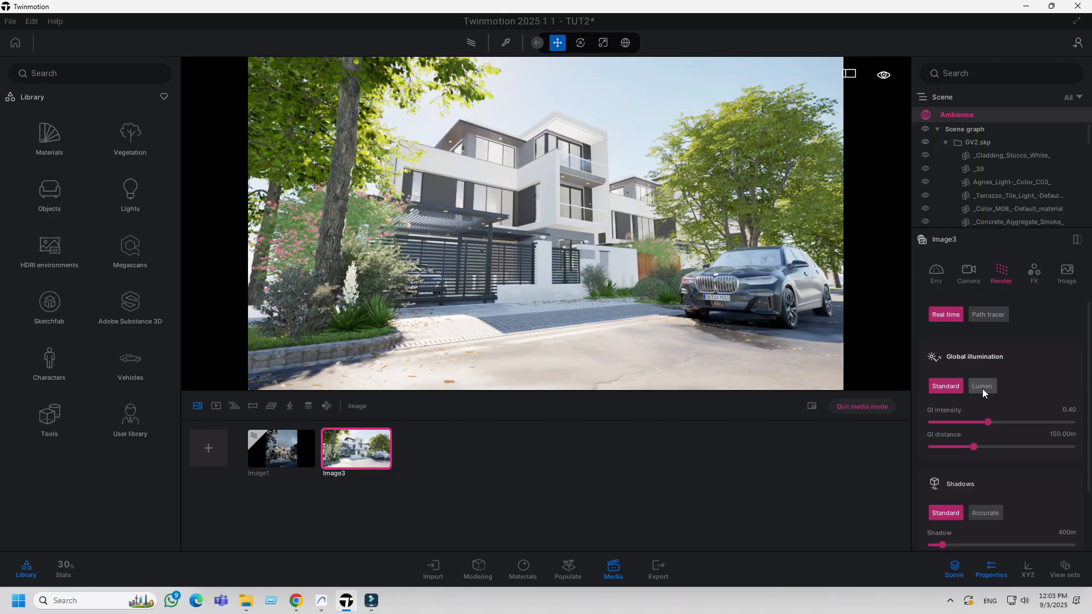
pyautogui.click(981, 385)
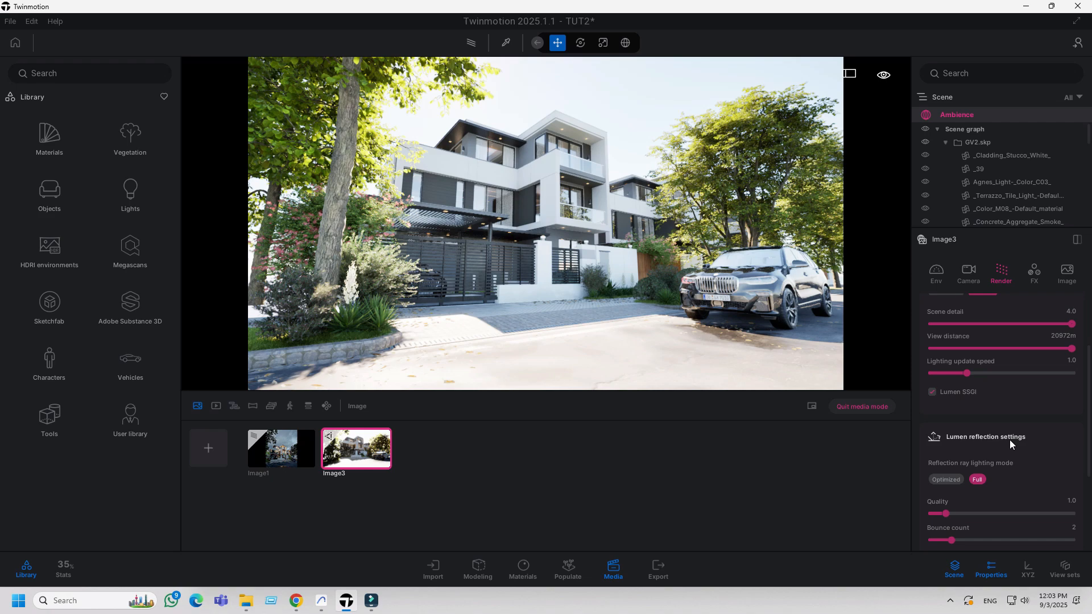
pyautogui.scroll(-3)
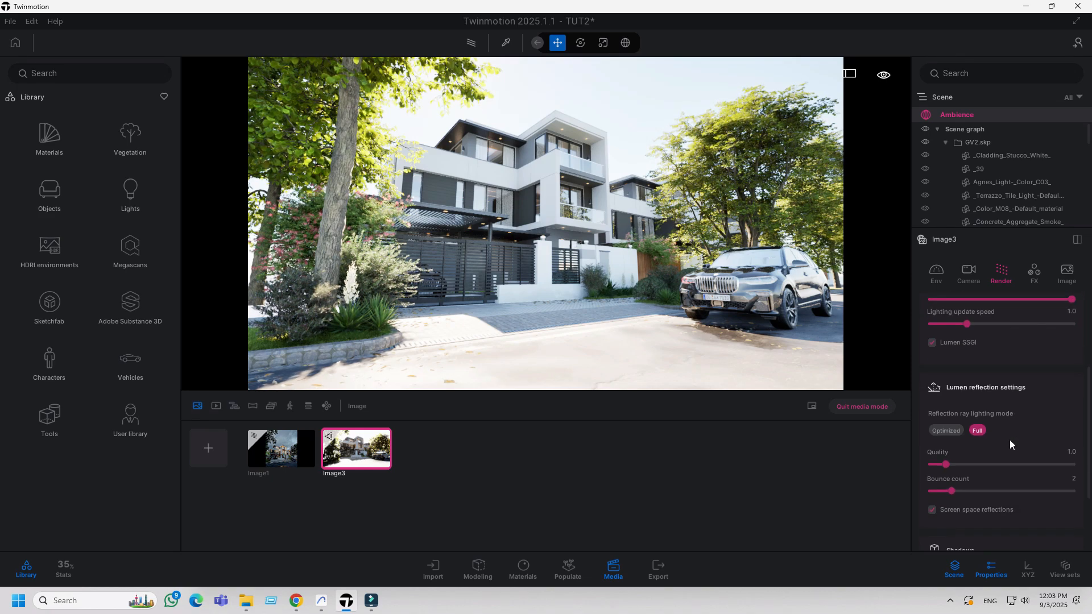
pyautogui.click(946, 464)
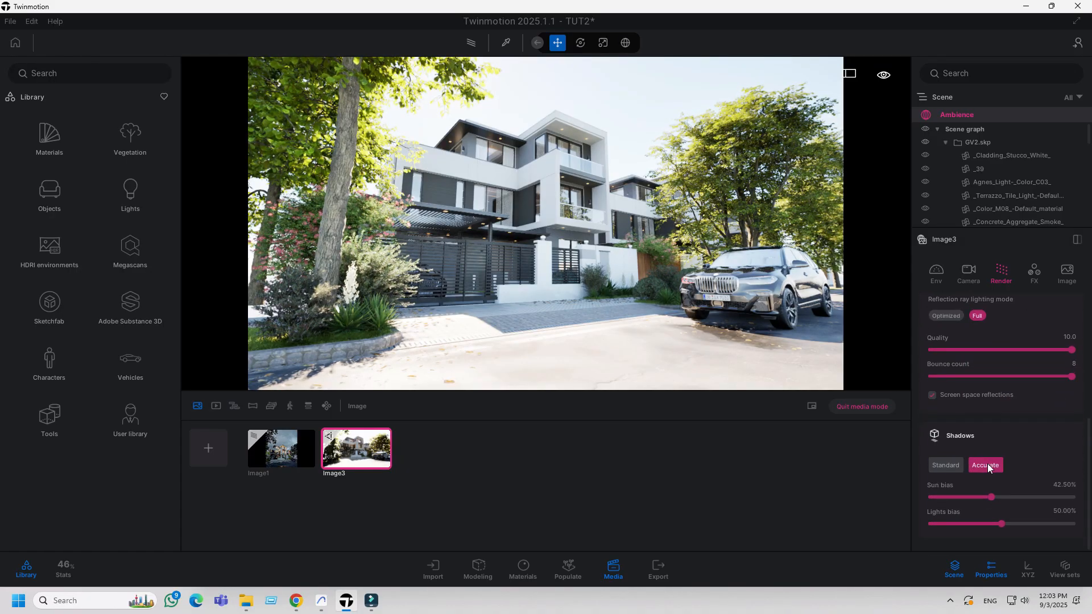
pyautogui.click(984, 465)
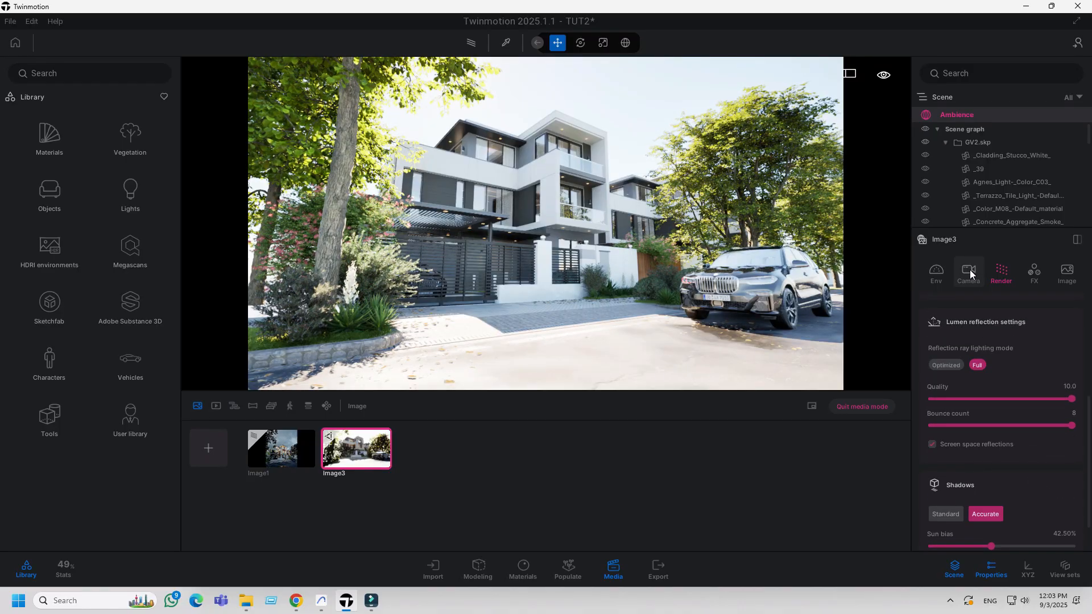
# Set Image3's camera to manual exposure, local exposure and lens details like vignetting and sharpness.
pyautogui.click(967, 270)
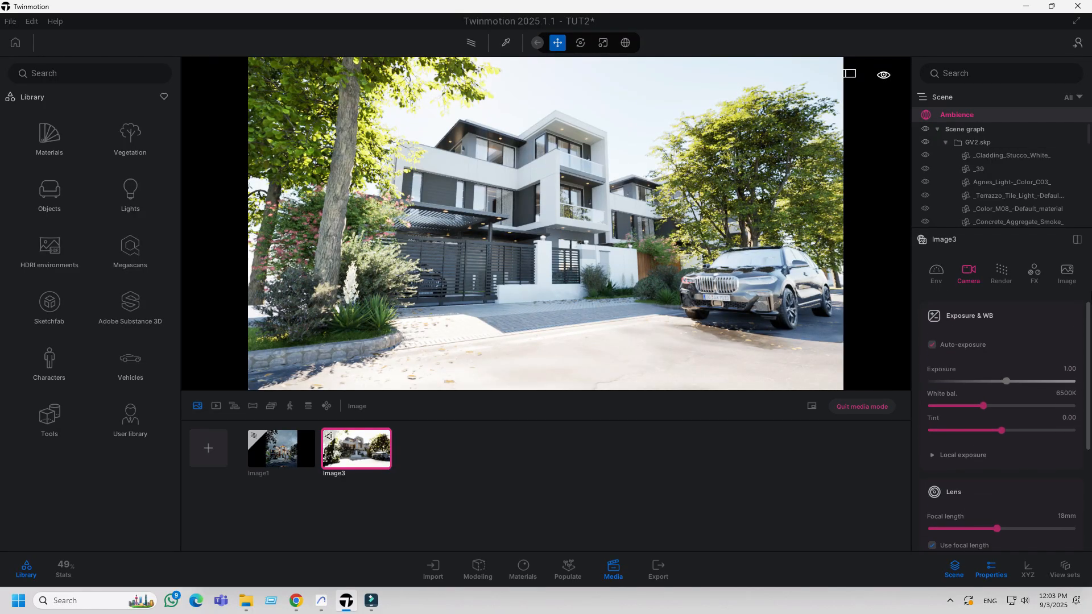
pyautogui.click(931, 344)
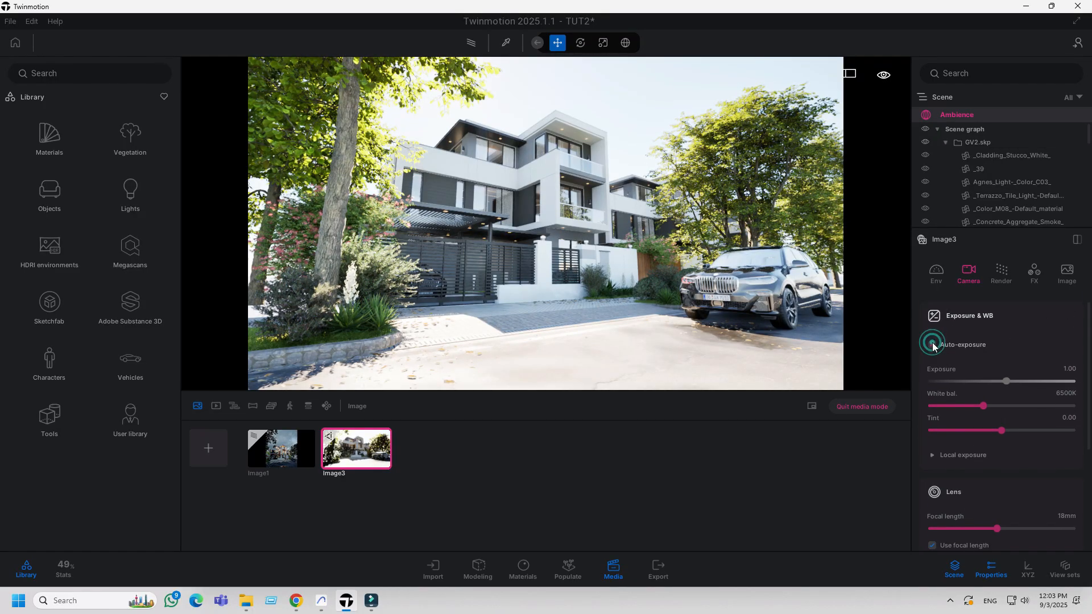
pyautogui.click(931, 344)
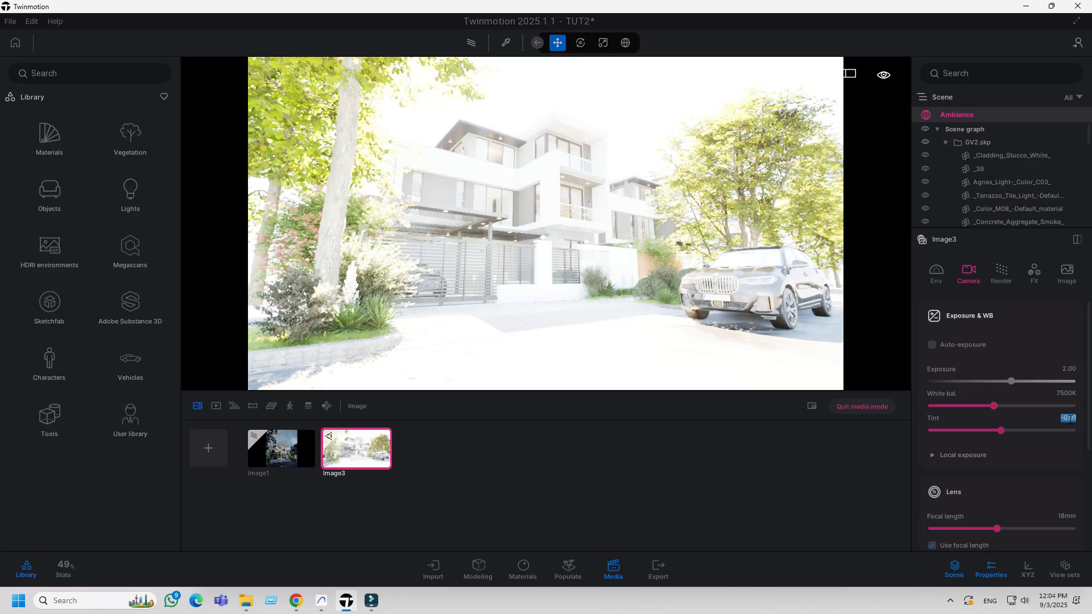
pyautogui.click(931, 455)
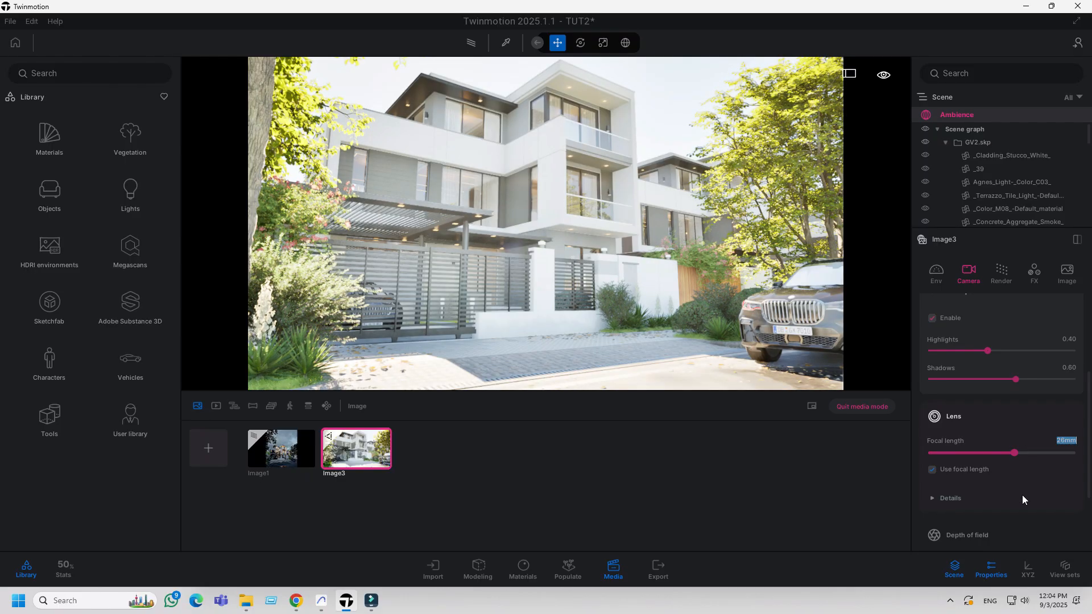
pyautogui.click(950, 498)
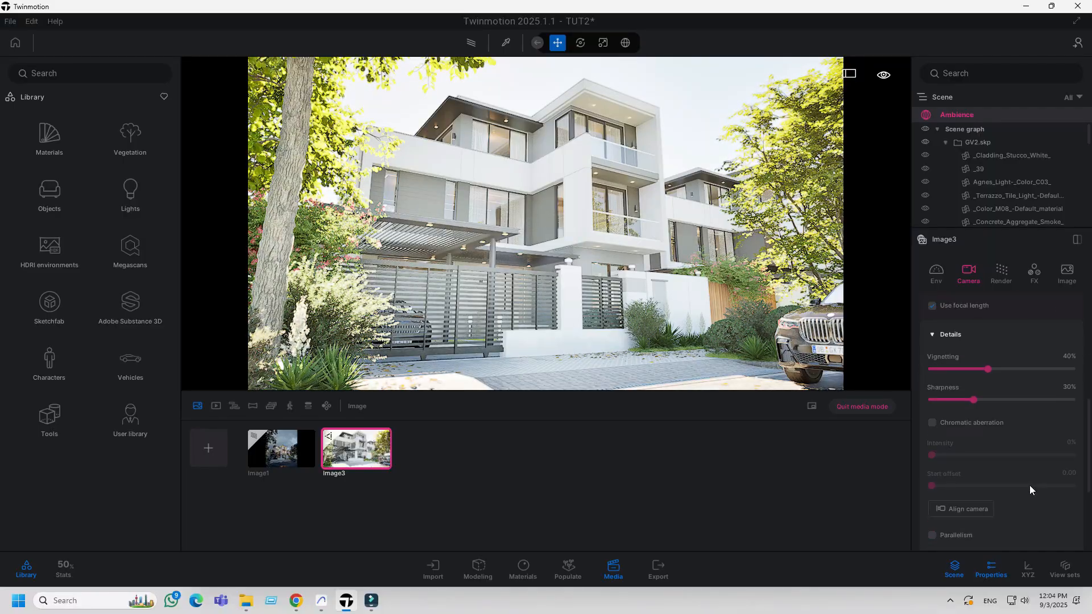
pyautogui.scroll(-3)
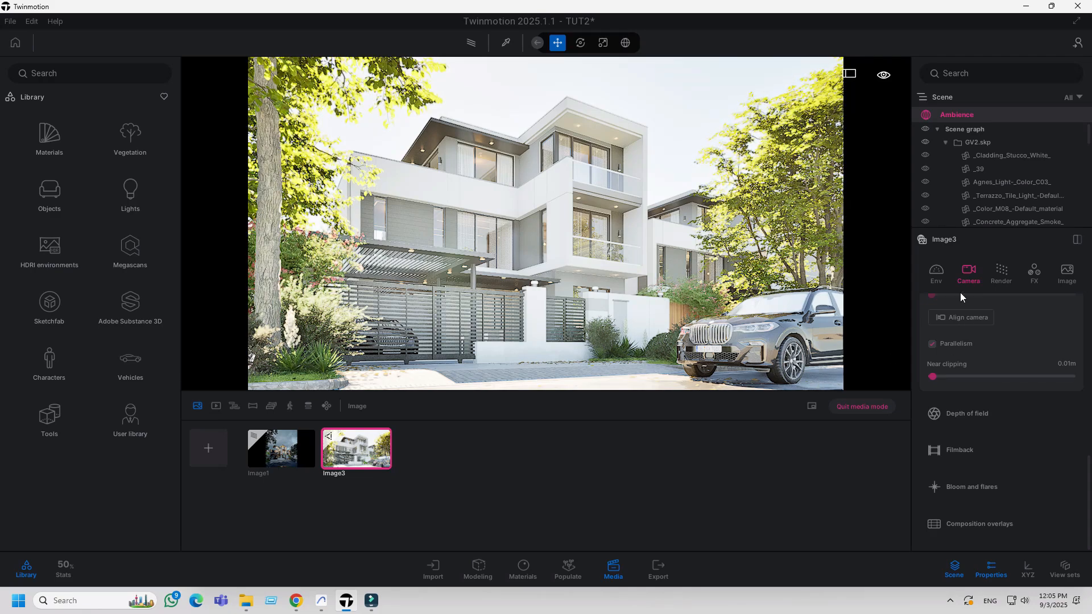
# Replace the Noon Clear sky with the overcast HDRI at intensity 150 and lighting influence 1.5.
pyautogui.click(934, 272)
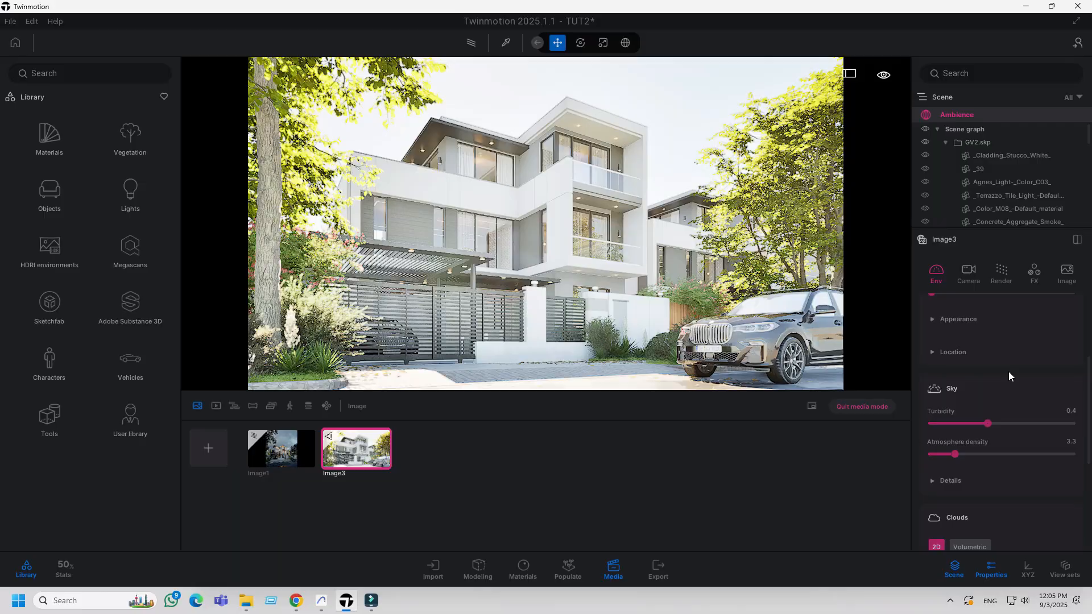
pyautogui.scroll(3)
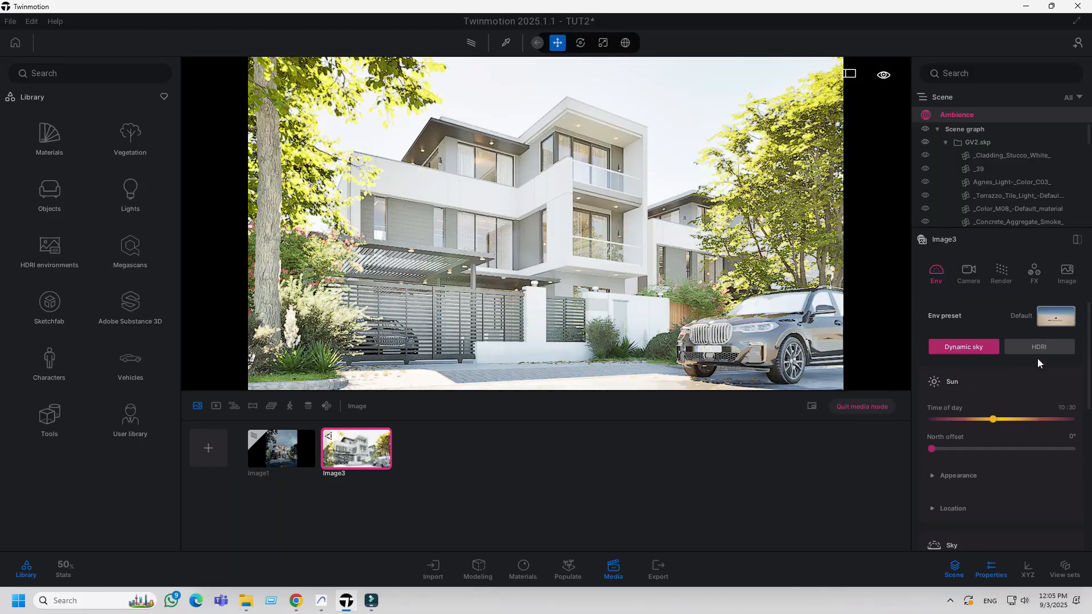
pyautogui.moveTo(1038, 347)
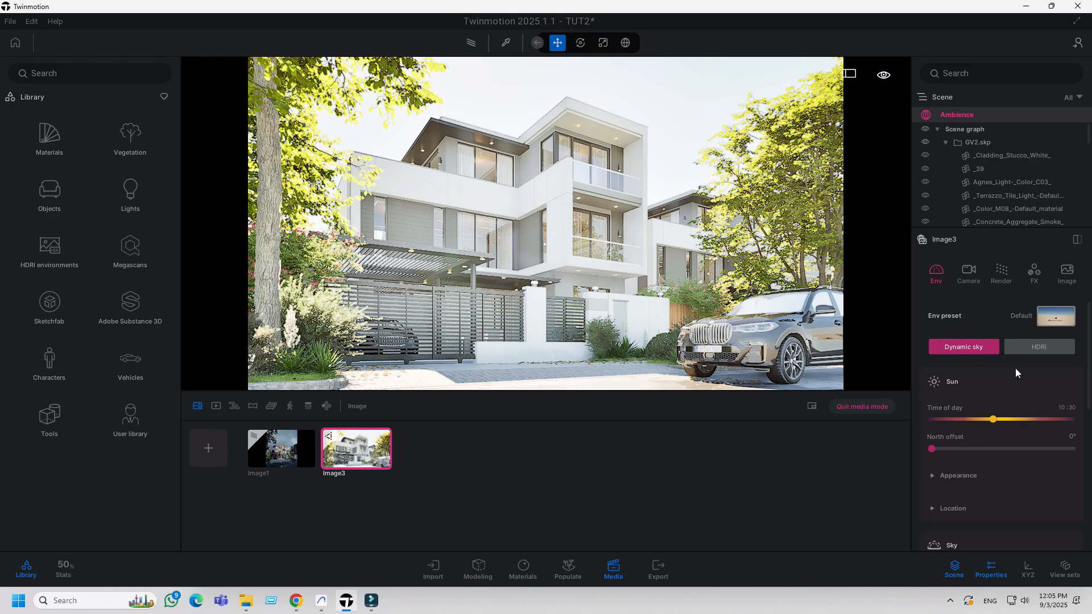
pyautogui.click(1038, 346)
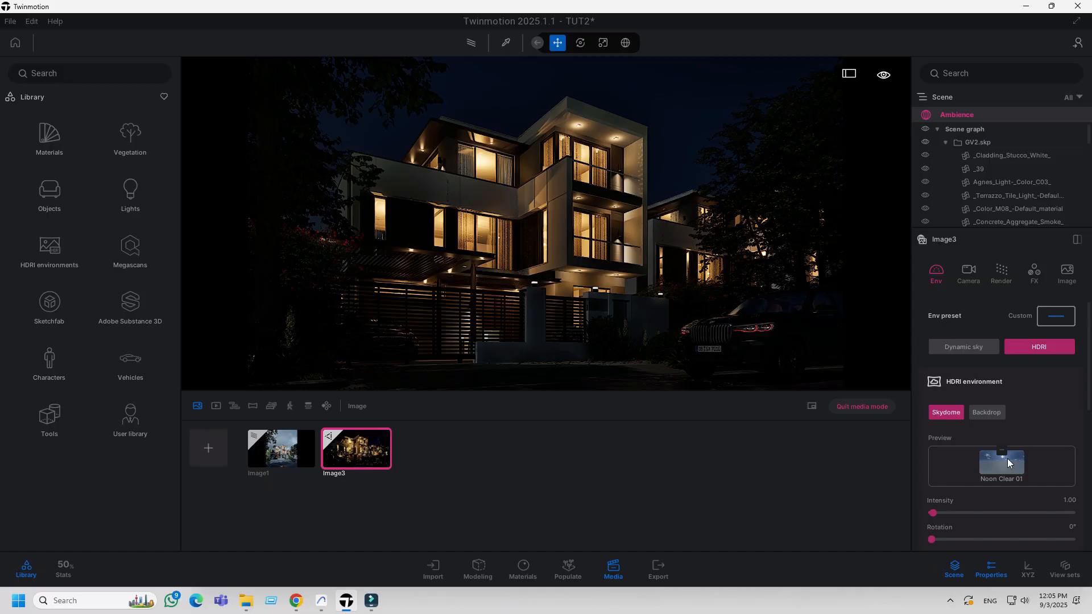
pyautogui.rightClick(1000, 465)
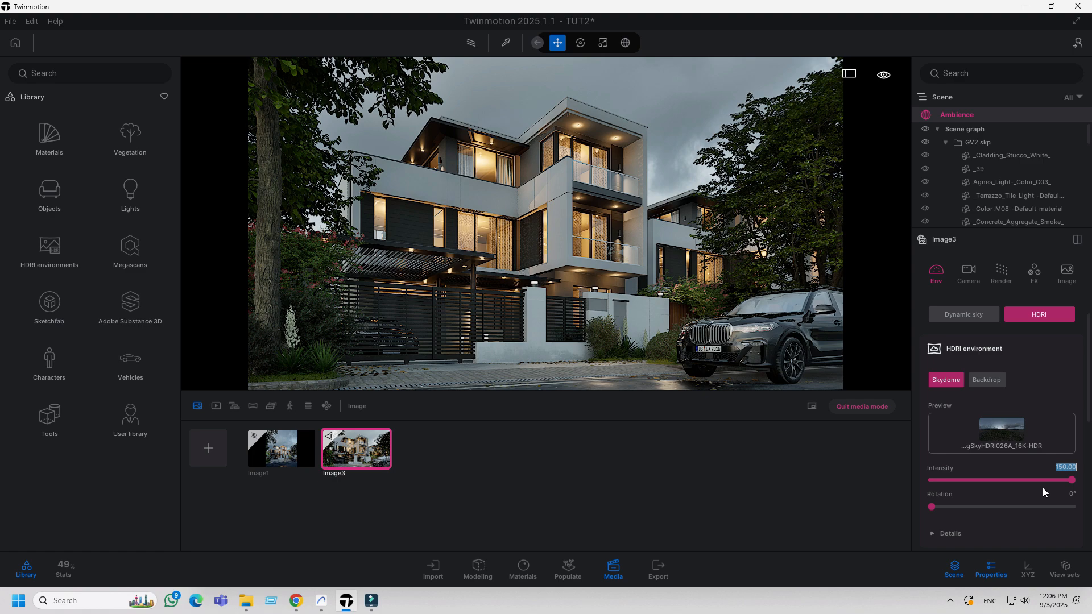
pyautogui.scroll(-3)
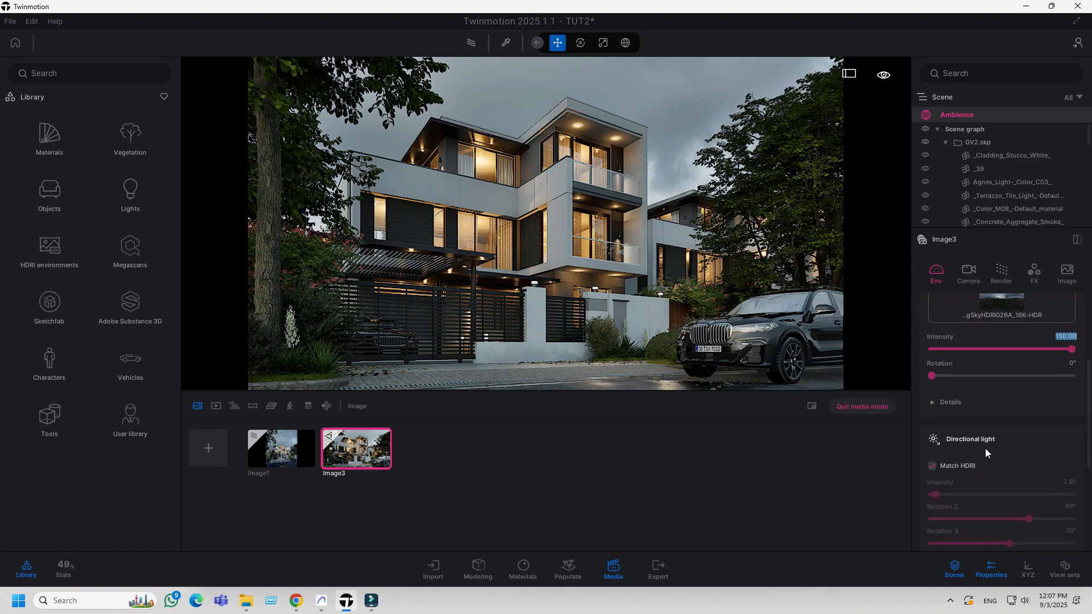
pyautogui.click(949, 402)
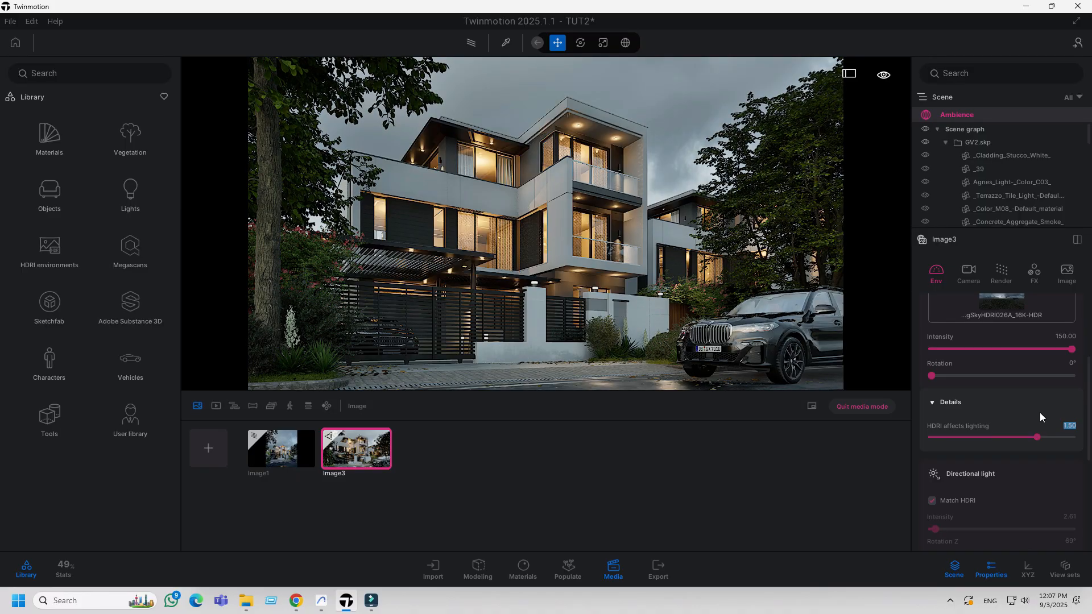
pyautogui.moveTo(365, 432)
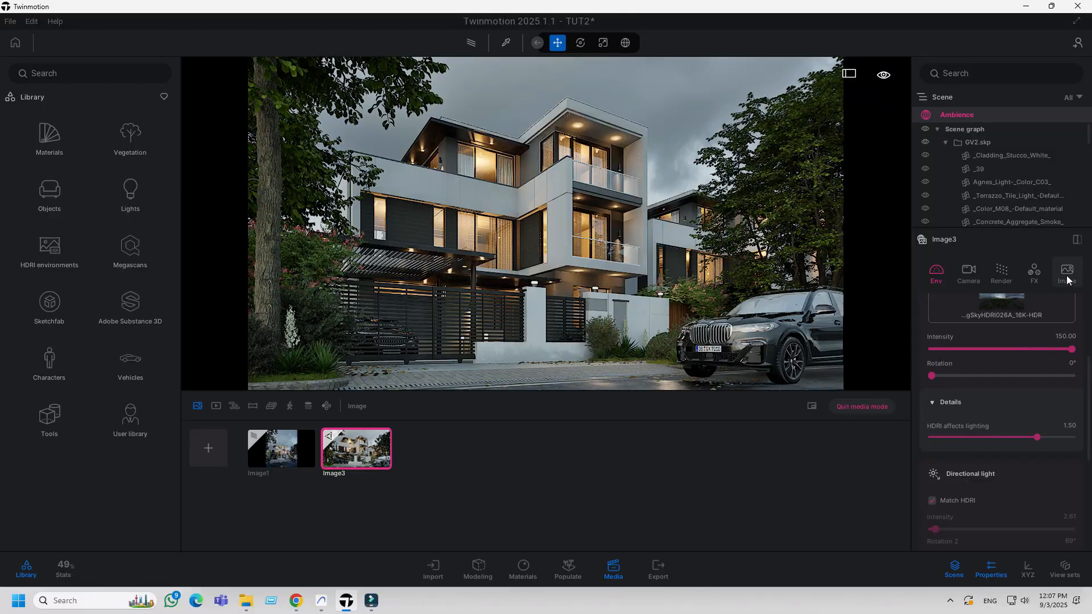
# Confirm Image3's 3840×3840 output size and refresh its thumbnail to the overcast scene.
pyautogui.click(1066, 272)
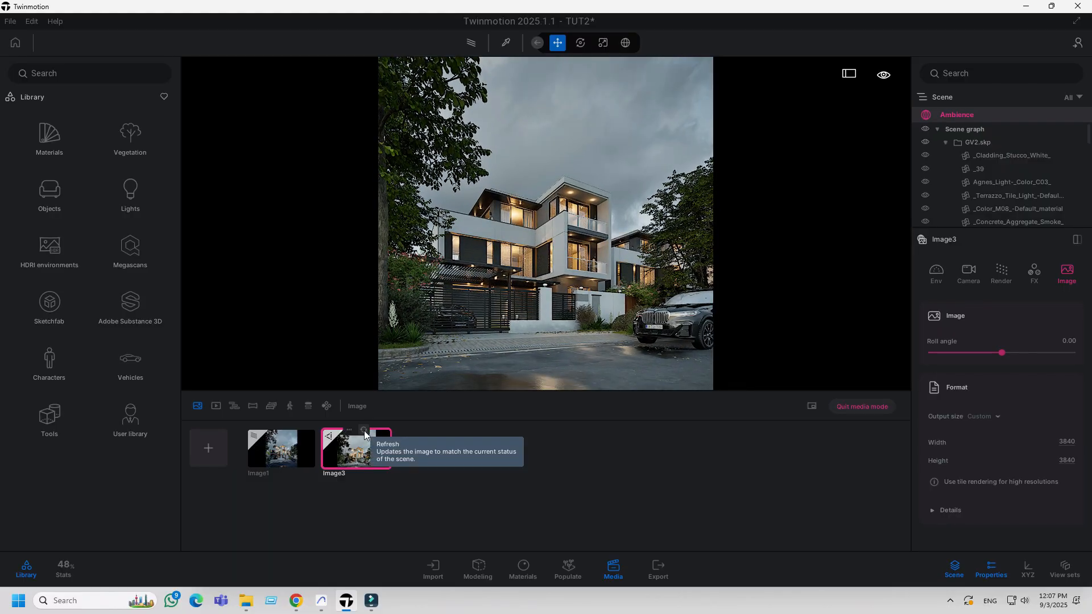
pyautogui.click(363, 431)
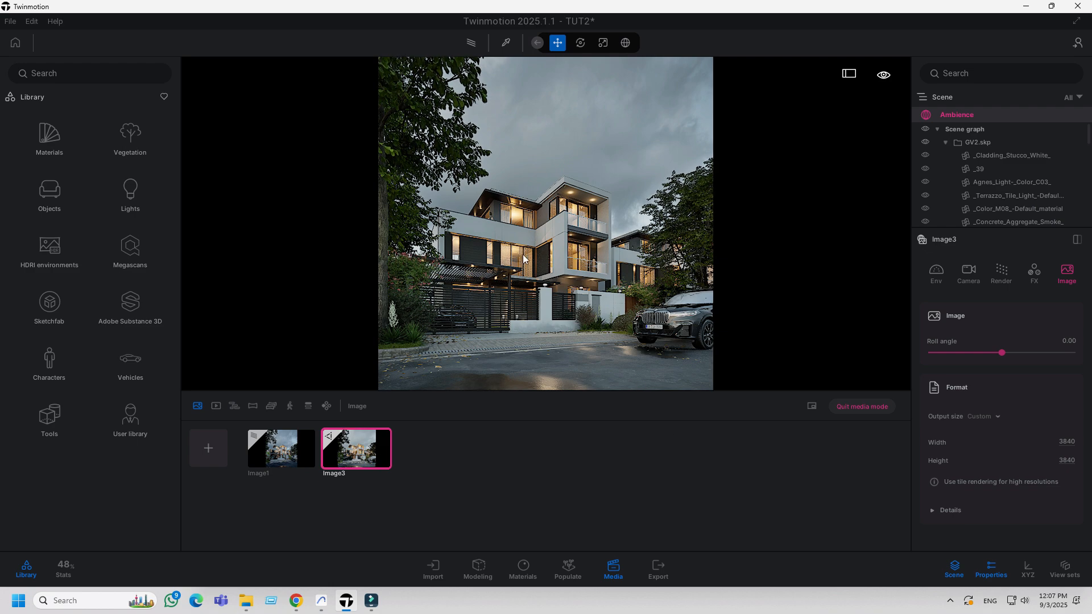
pyautogui.moveTo(521, 210)
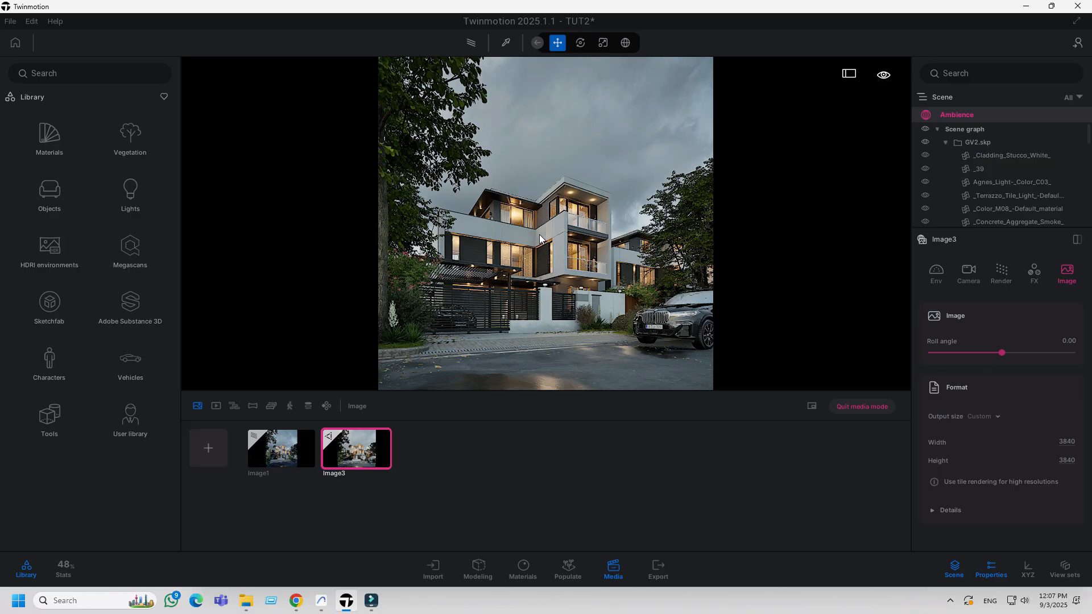
pyautogui.moveTo(602, 300)
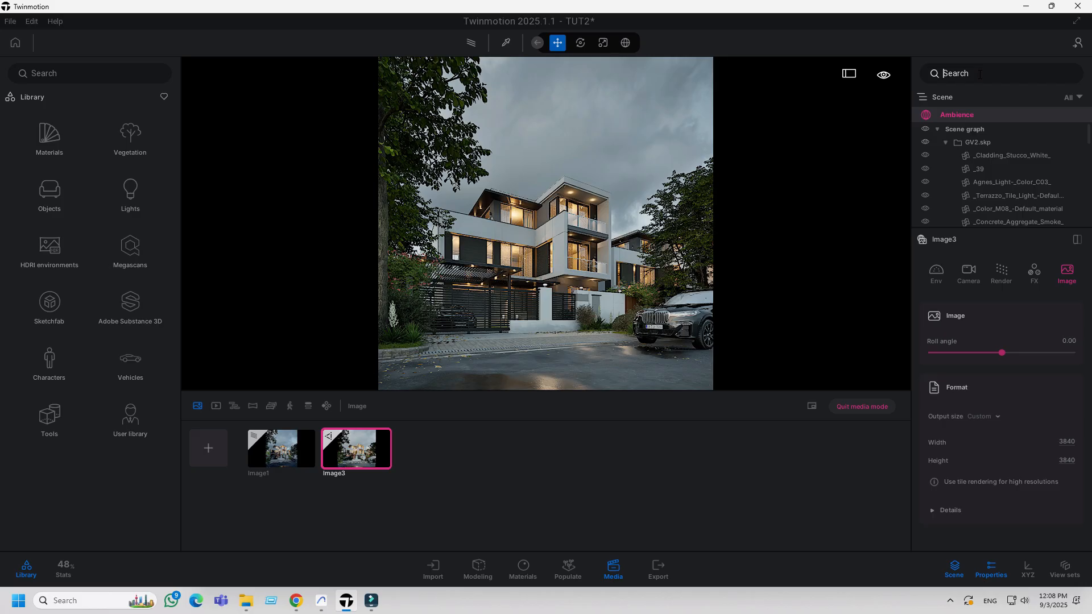
# Search the scene for 'omn' to list only the omnidirectional lights.
pyautogui.write('omni')
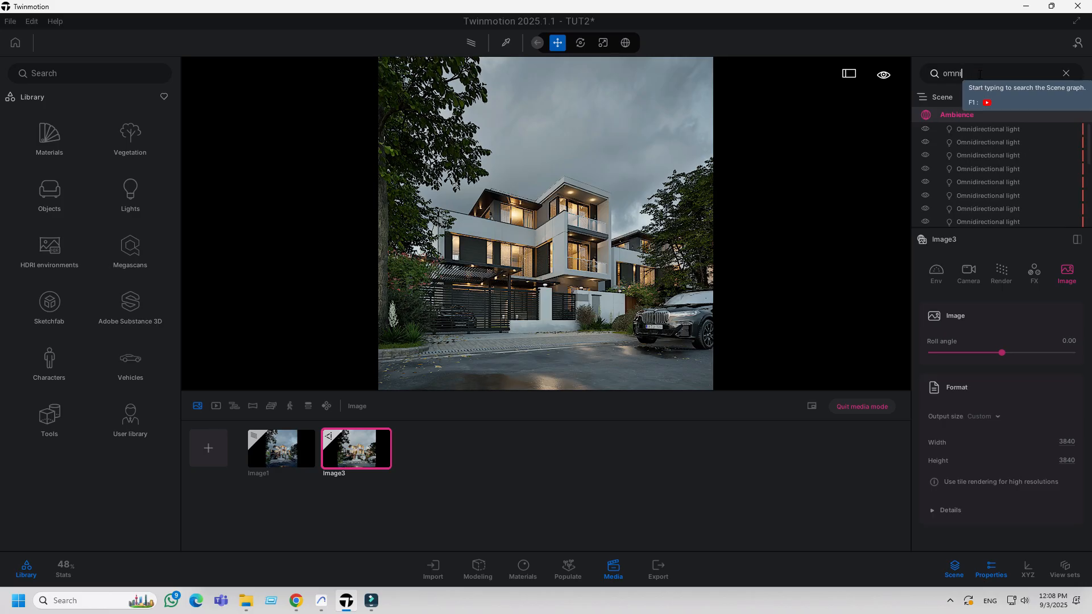
pyautogui.click(987, 129)
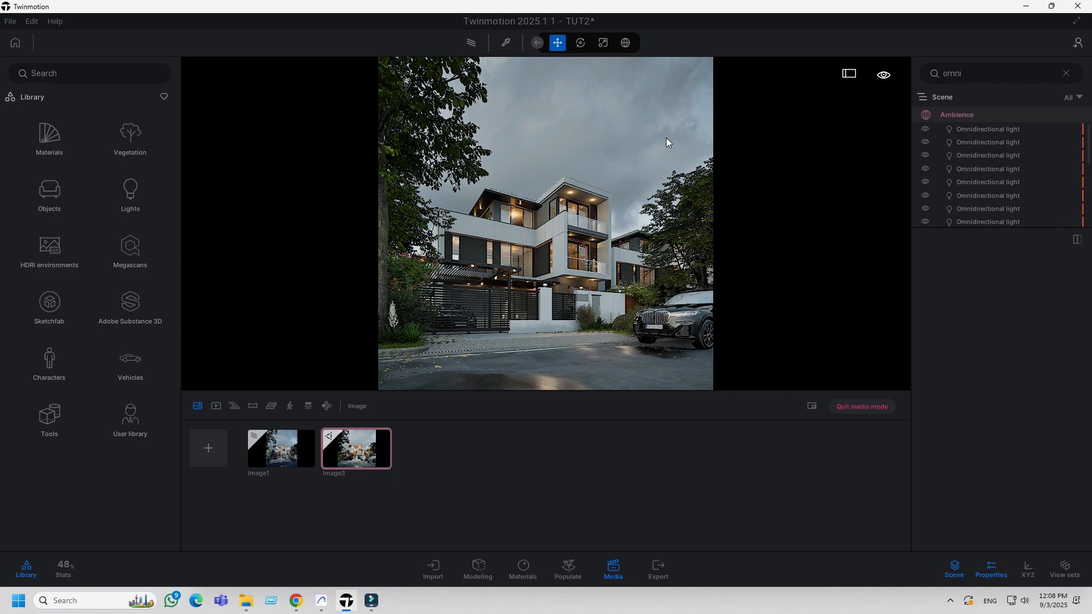
pyautogui.moveTo(861, 407)
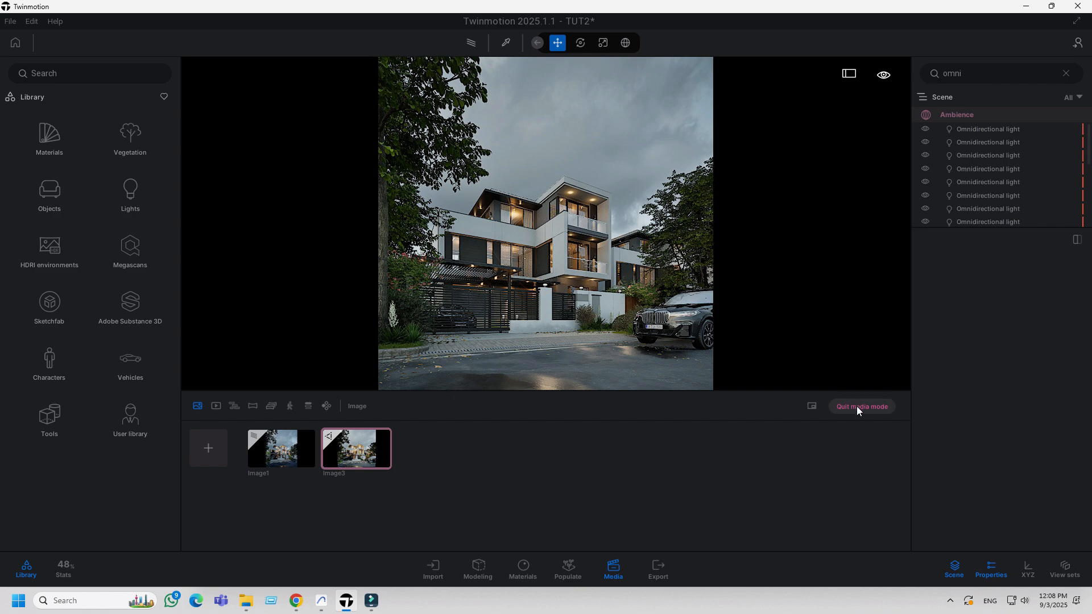
pyautogui.moveTo(843, 374)
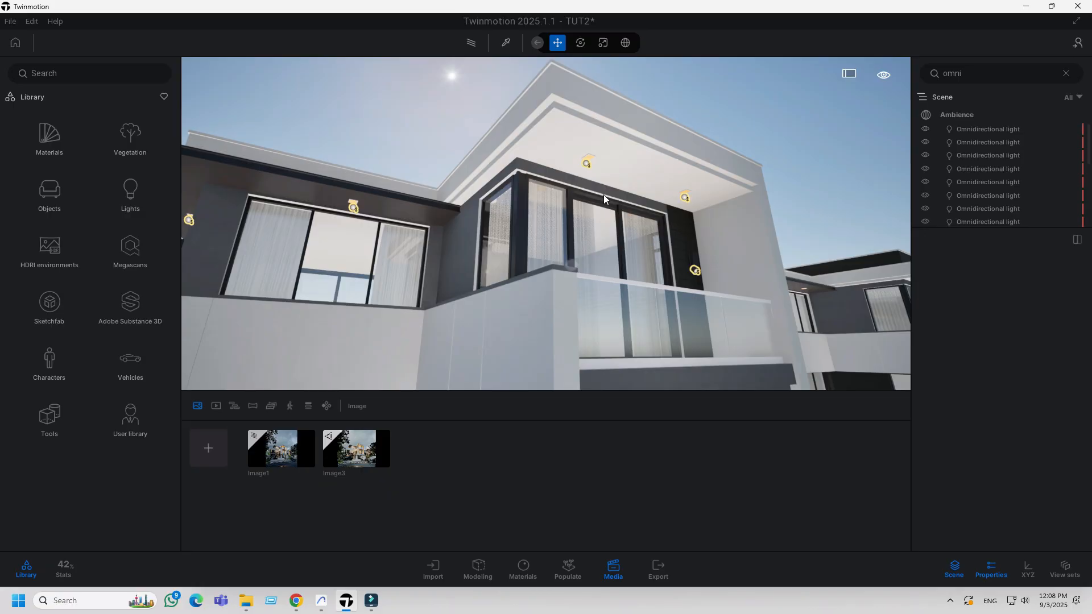
# Inspect a balcony ceiling light's intensity, attenuation and colour, then reselect Image3.
pyautogui.click(587, 163)
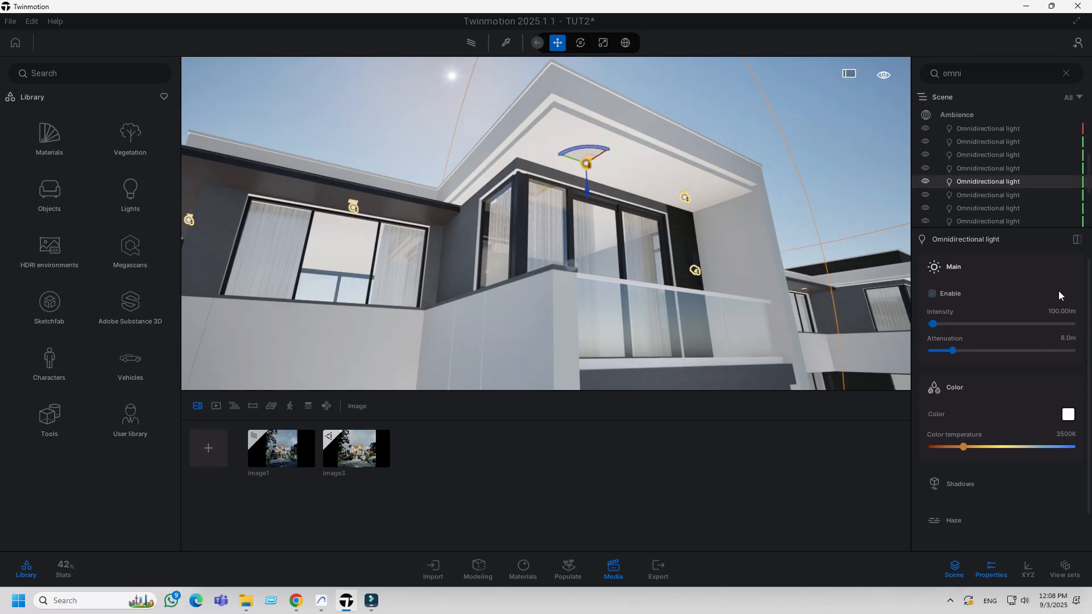
pyautogui.tripleClick(1061, 311)
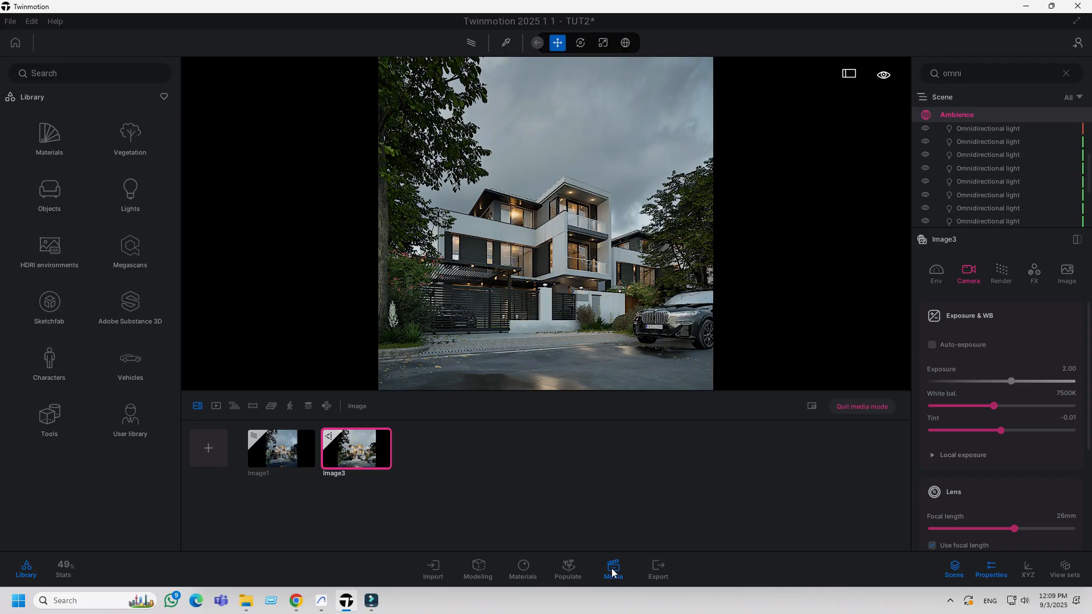
# Export Image3 as a 3840×3840 PNG and open the finished render.
pyautogui.click(656, 569)
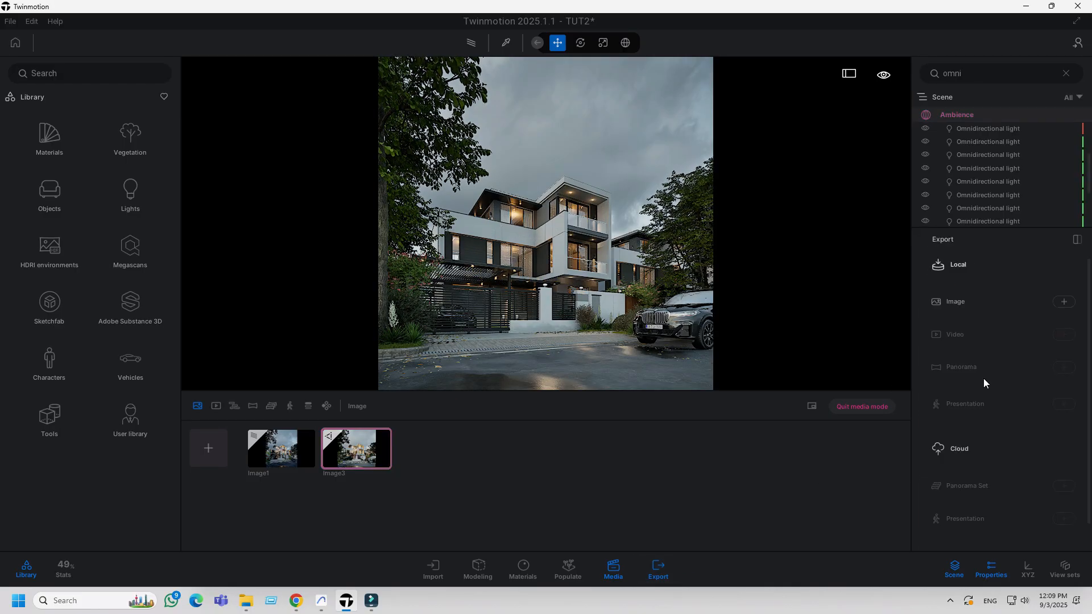
pyautogui.click(1063, 301)
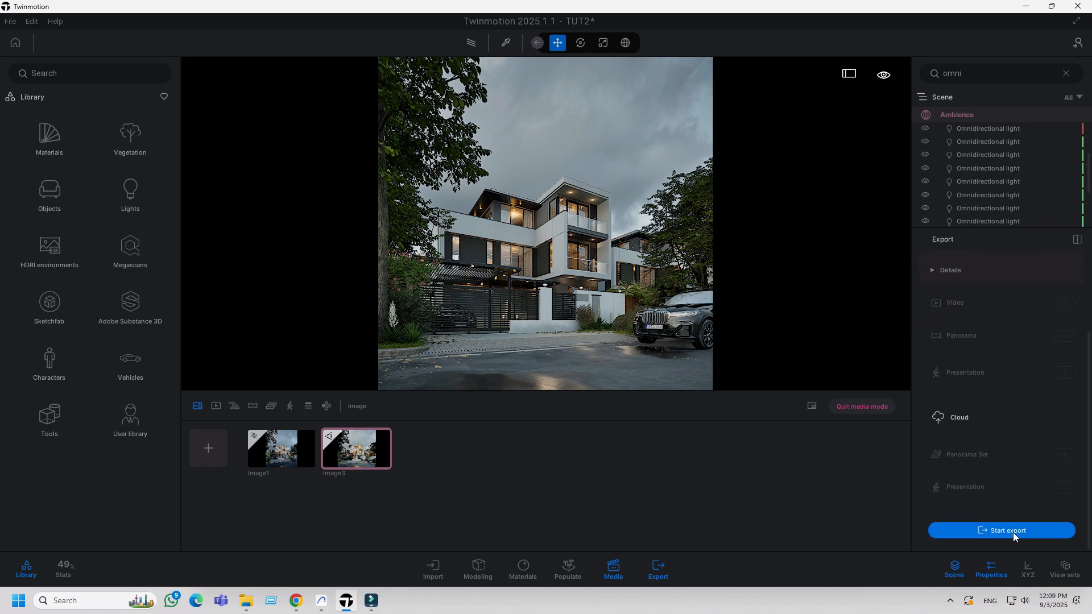
pyautogui.click(1001, 530)
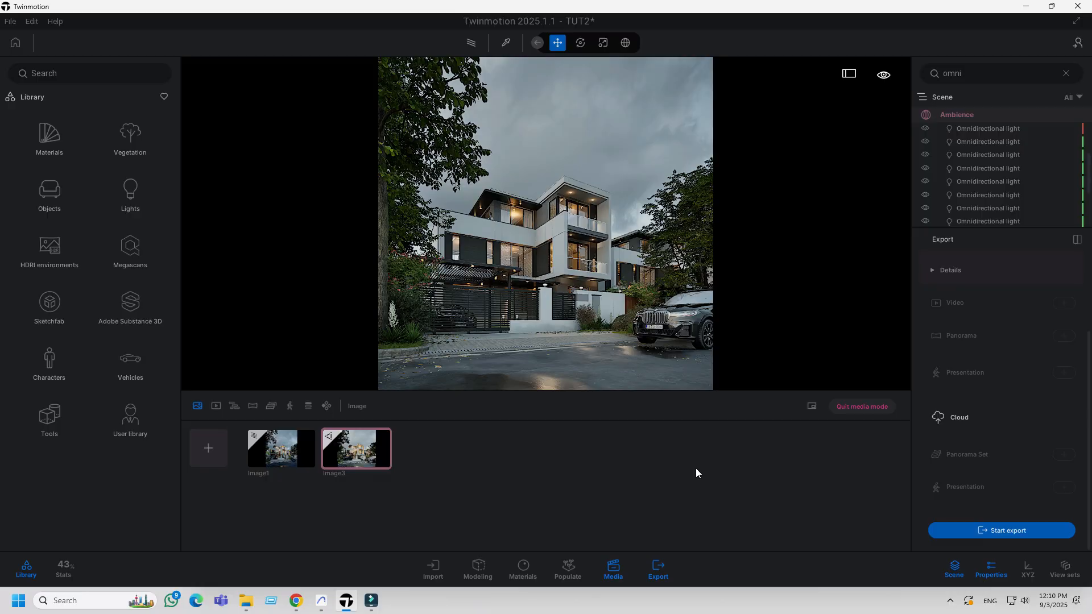
pyautogui.doubleClick(354, 447)
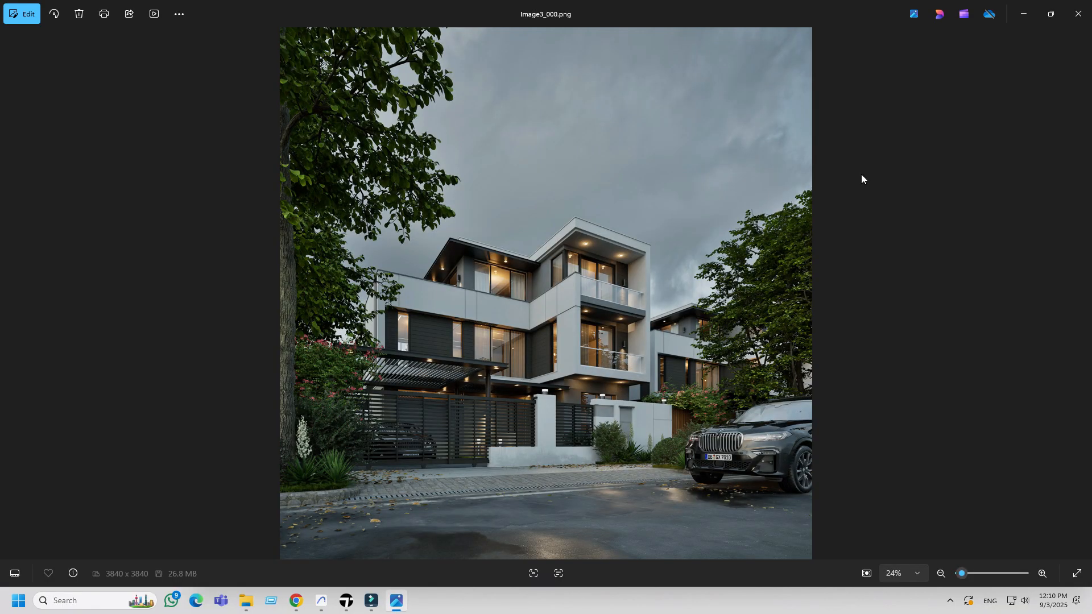
pyautogui.moveTo(654, 373)
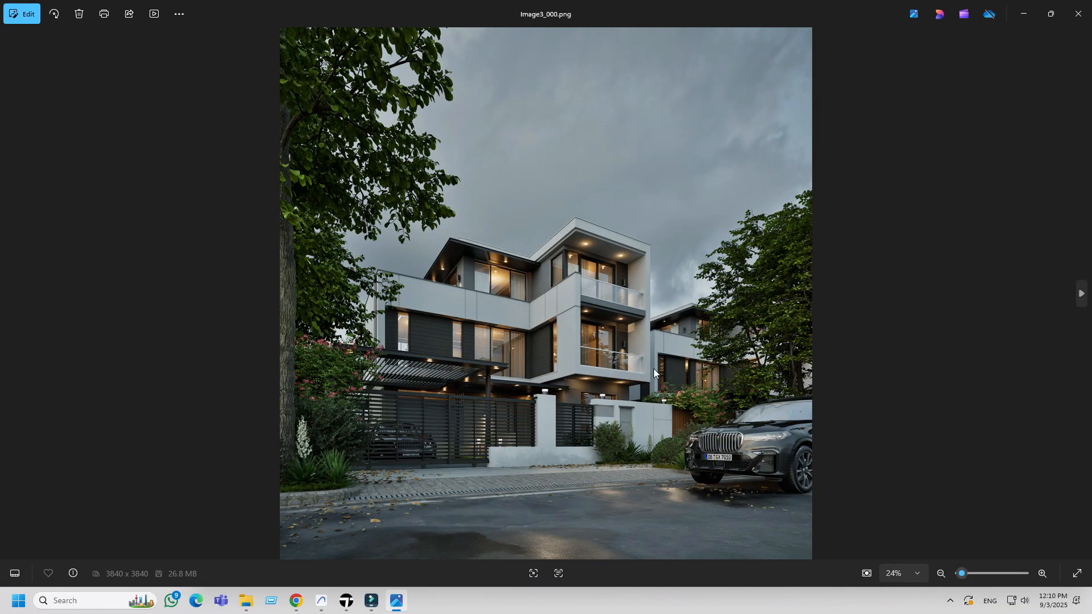
pyautogui.moveTo(730, 500)
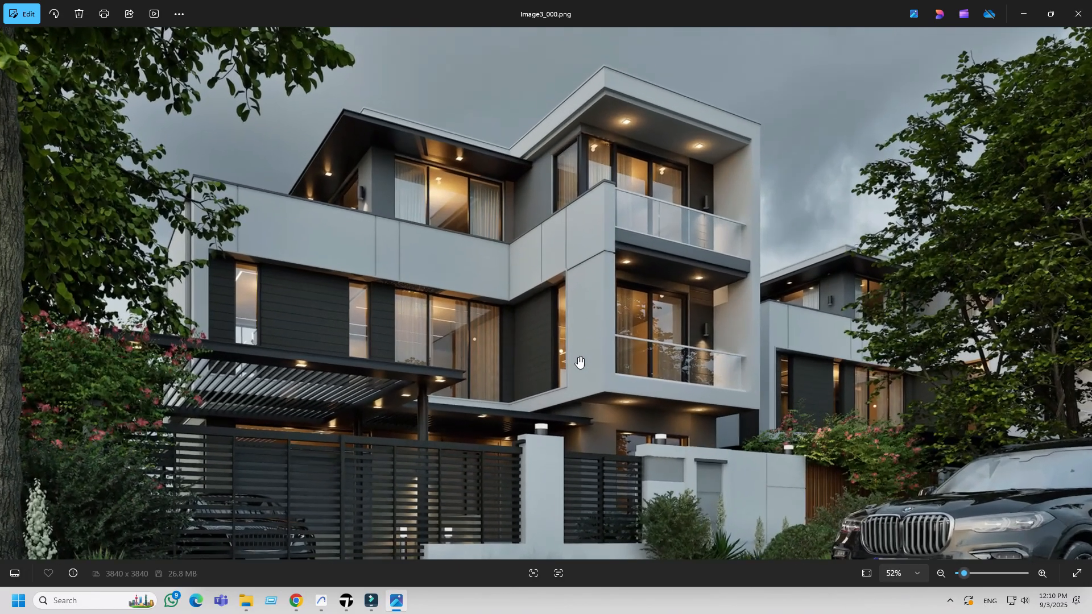
# Zoom through Image3_000.png in Photos to check details, then close the viewer.
pyautogui.scroll(-3)
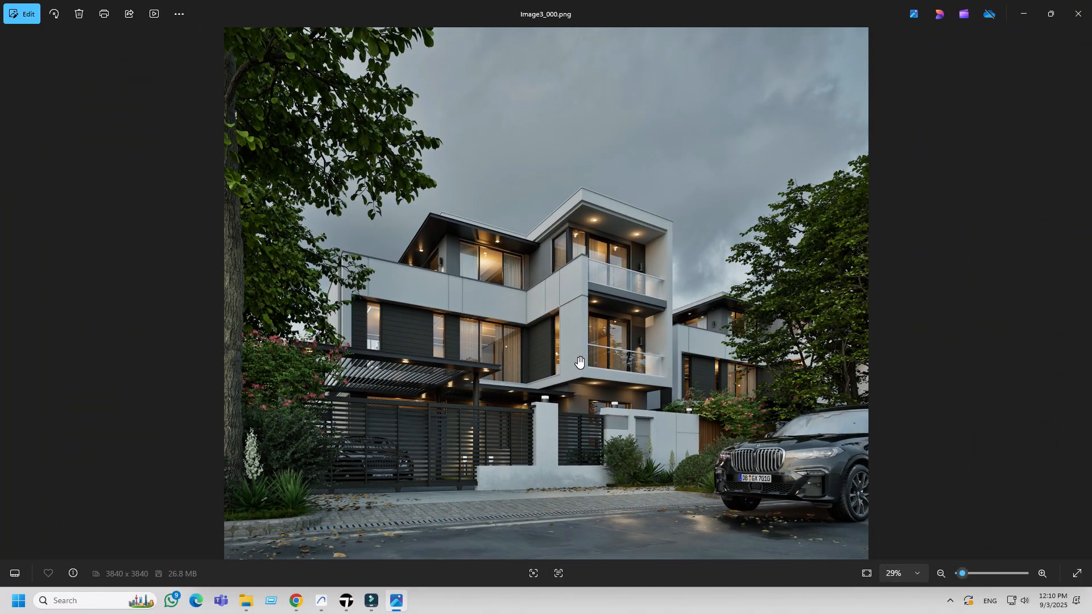
pyautogui.scroll(-3)
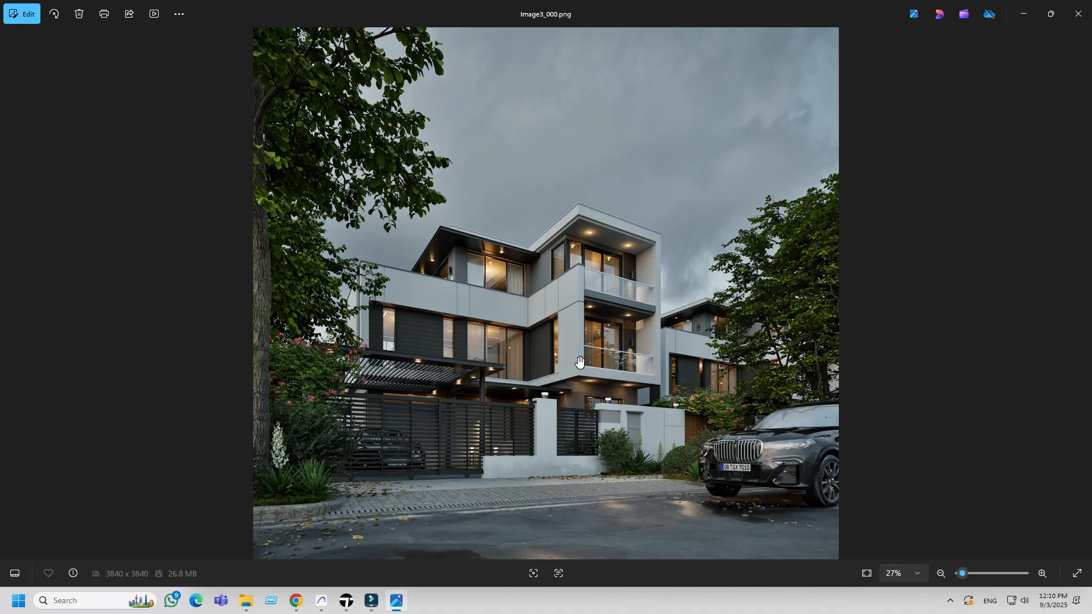
pyautogui.moveTo(558, 353)
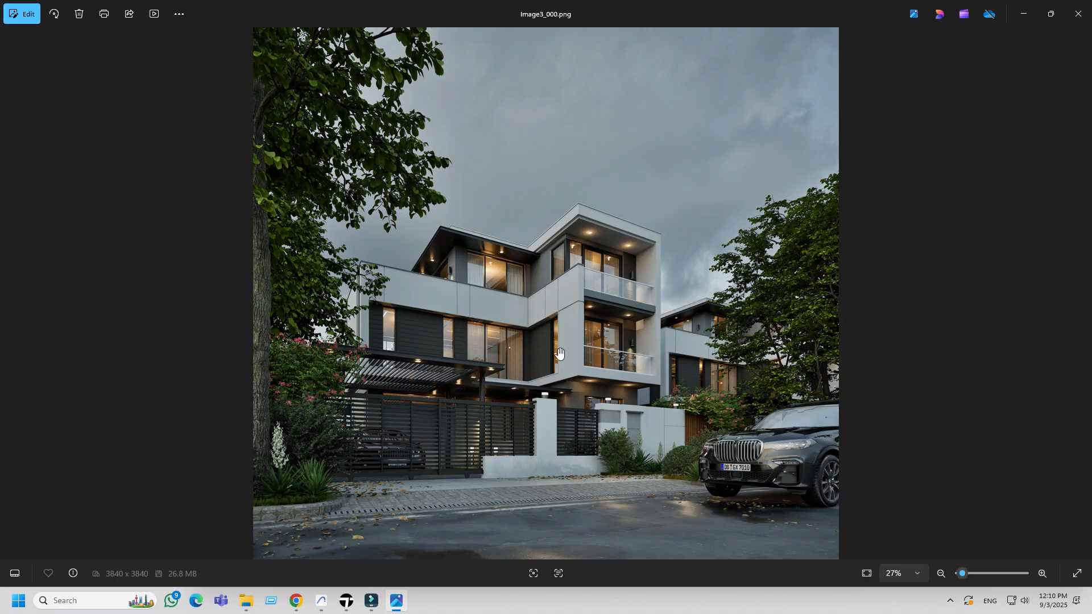
pyautogui.moveTo(1079, 14)
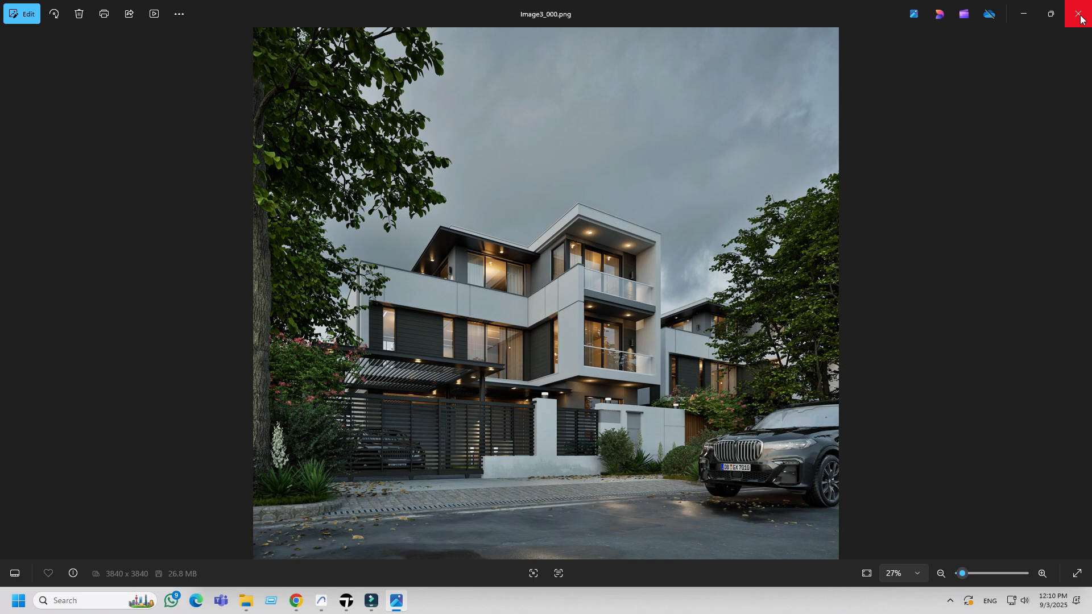
pyautogui.click(1080, 13)
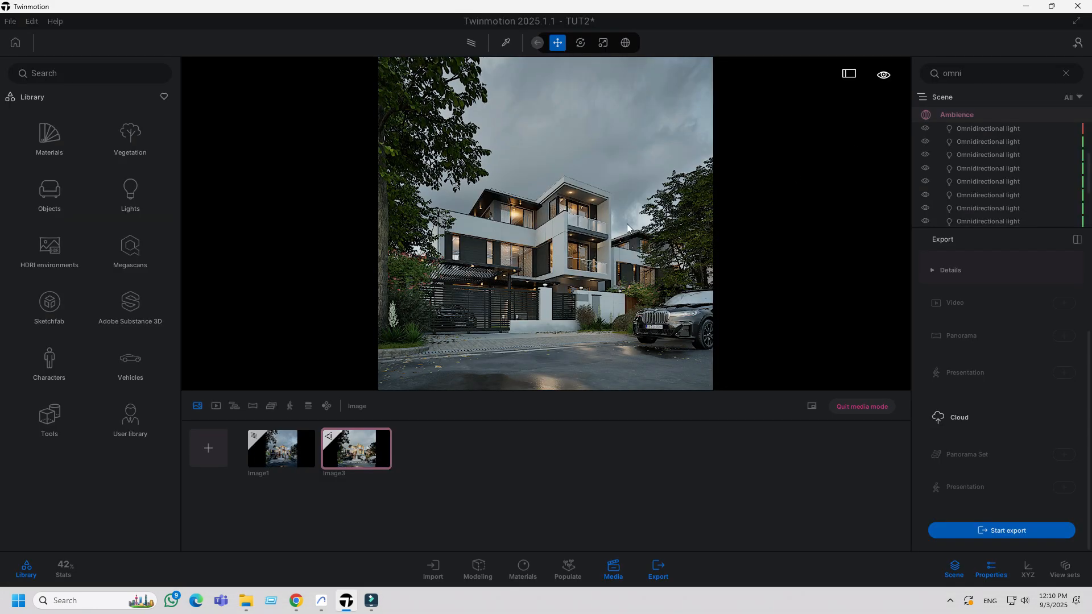
# Create shot Image4 and apply the Kloofendal 48d Partly Cloudy outdoor HDRI sky.
pyautogui.click(207, 448)
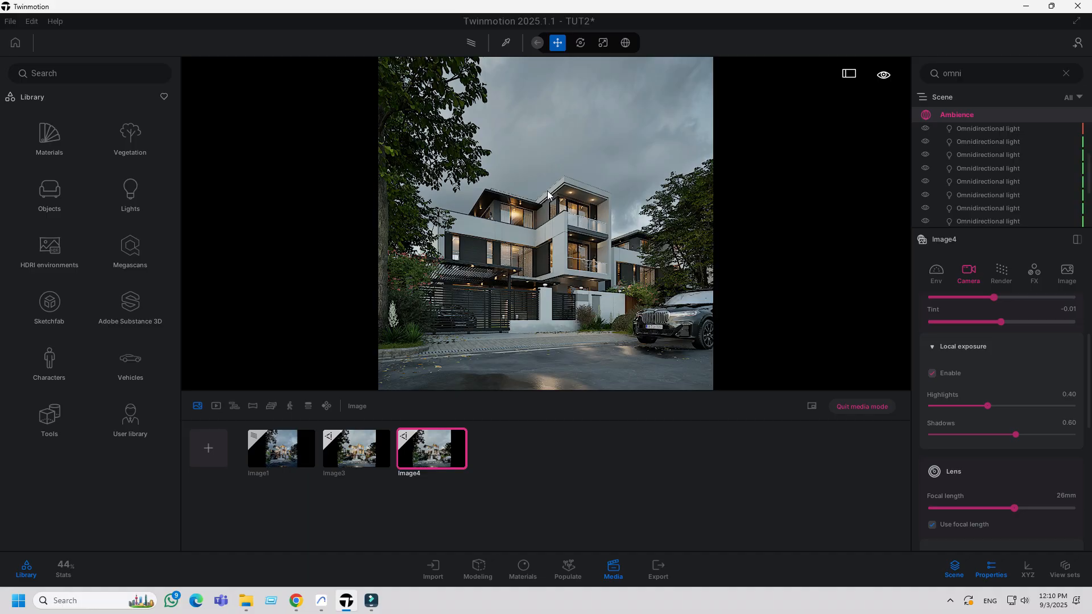
pyautogui.click(49, 251)
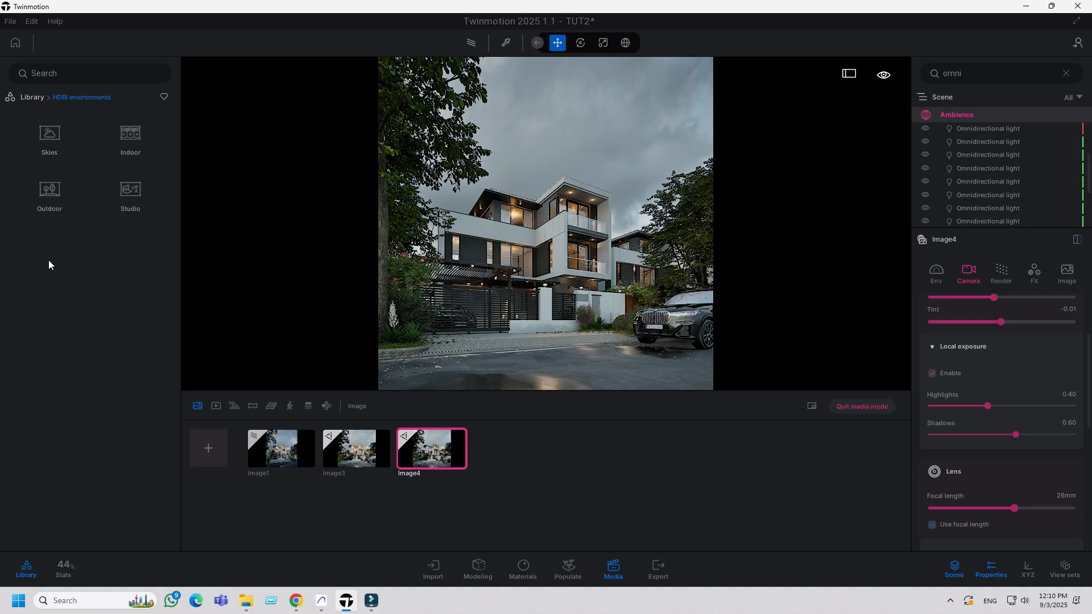
pyautogui.click(50, 193)
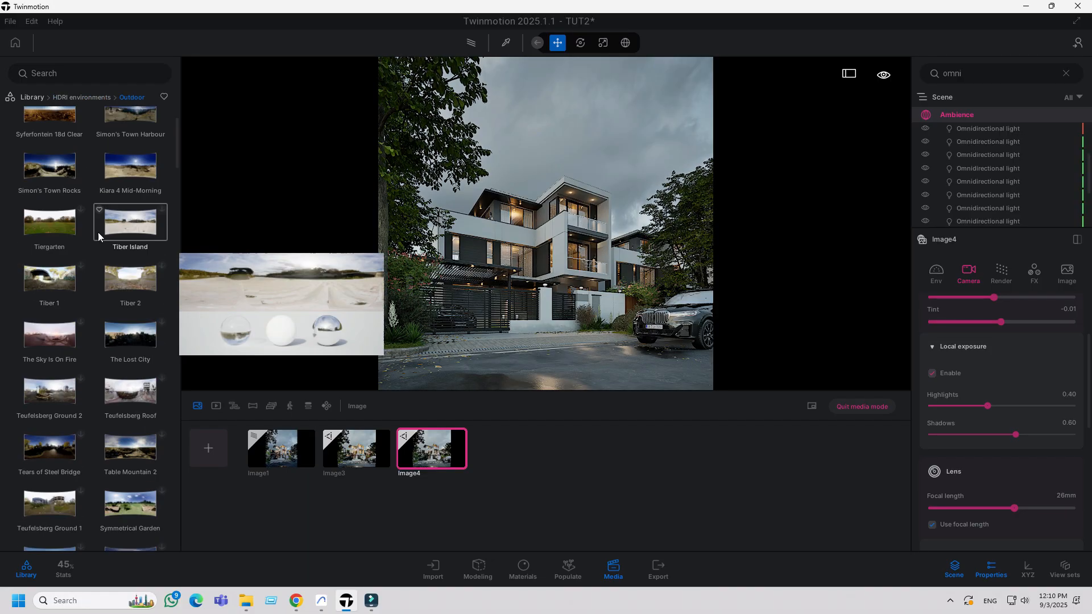
pyautogui.scroll(-3)
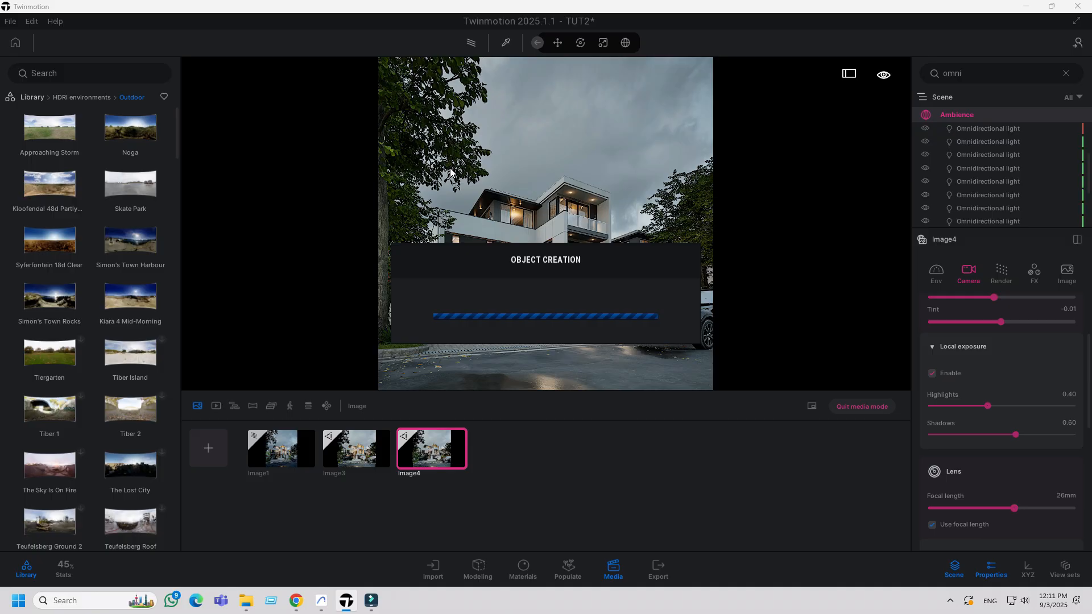
pyautogui.click(557, 43)
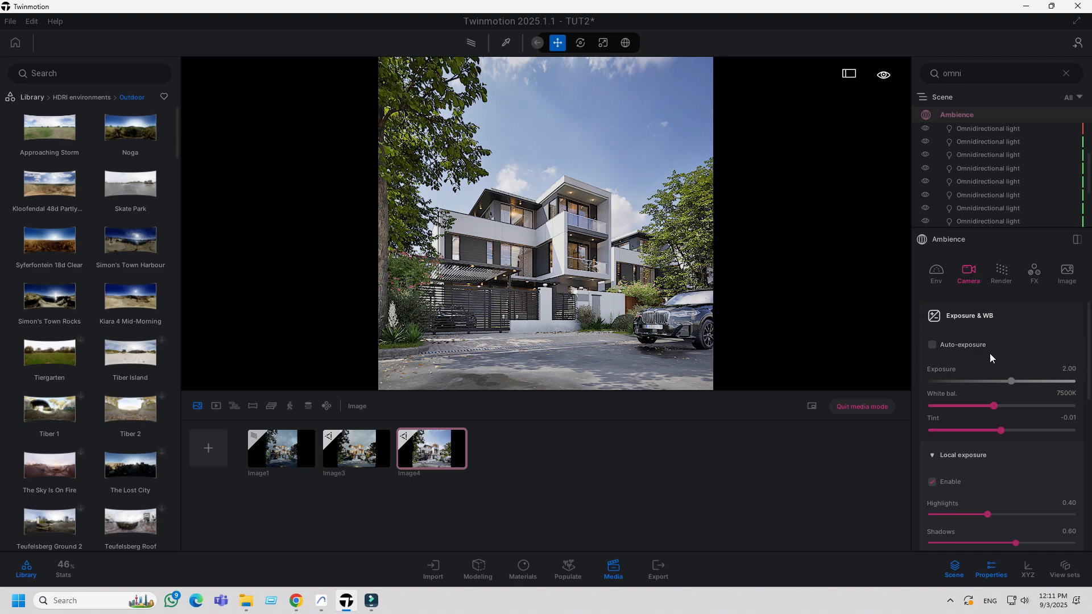
pyautogui.click(934, 274)
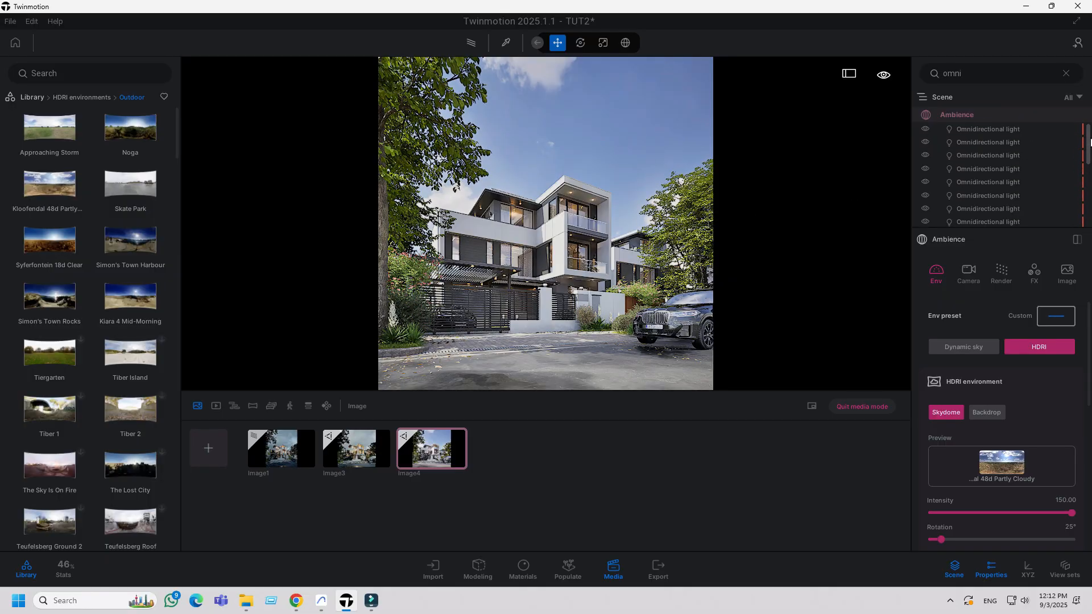
# Select and hide all Omnidirectional lights found via the 'omni' search, then clear the search.
pyautogui.click(986, 129)
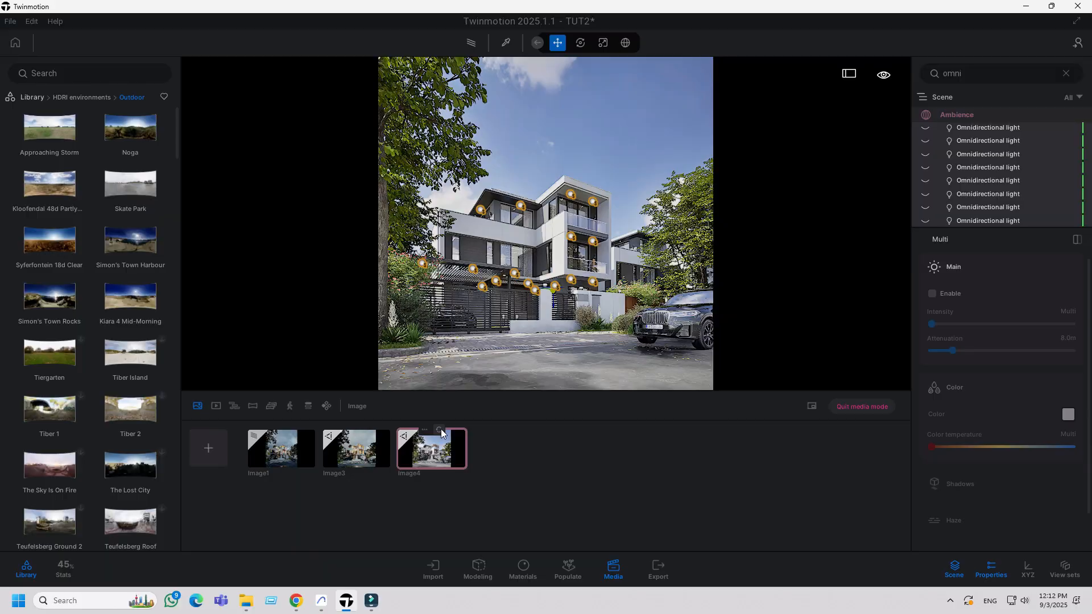
pyautogui.click(616, 146)
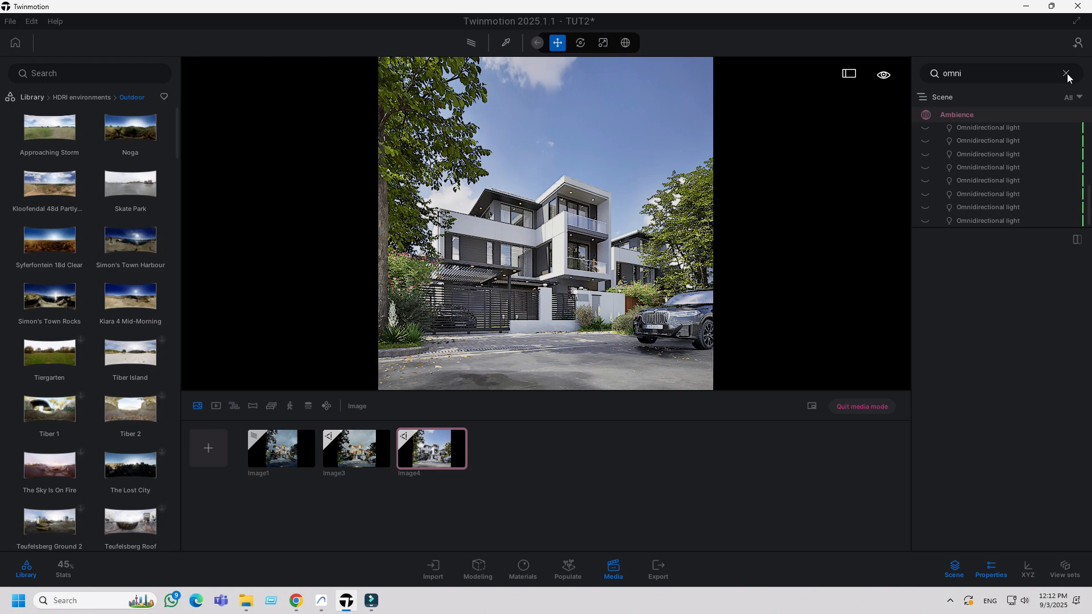
pyautogui.click(1066, 73)
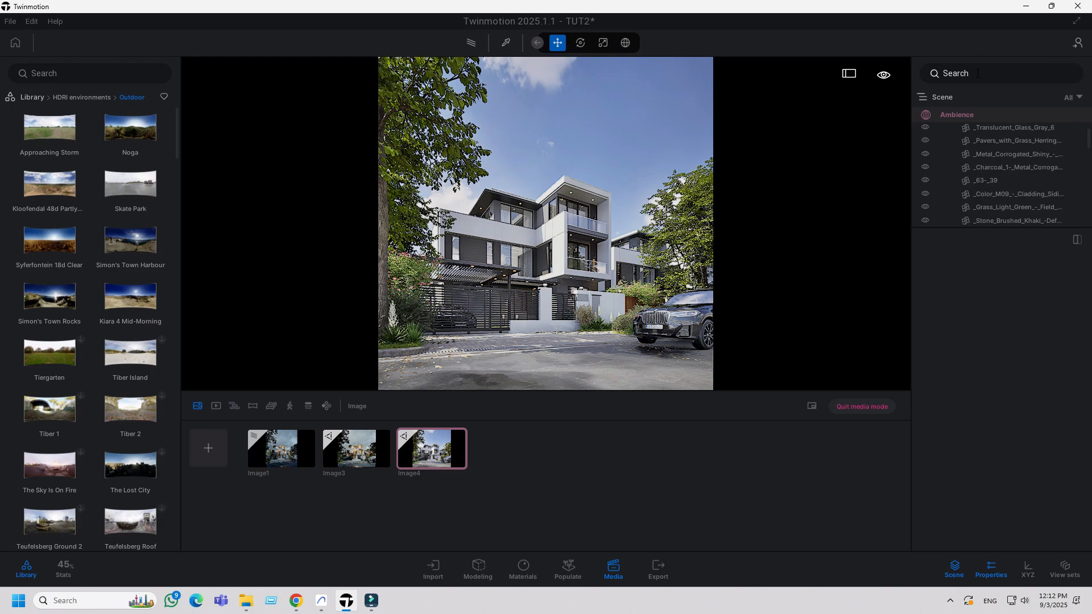
# Hide the IES 16 spotlights, then hide the RectLight inside each Enticing fixture.
pyautogui.write('ies')
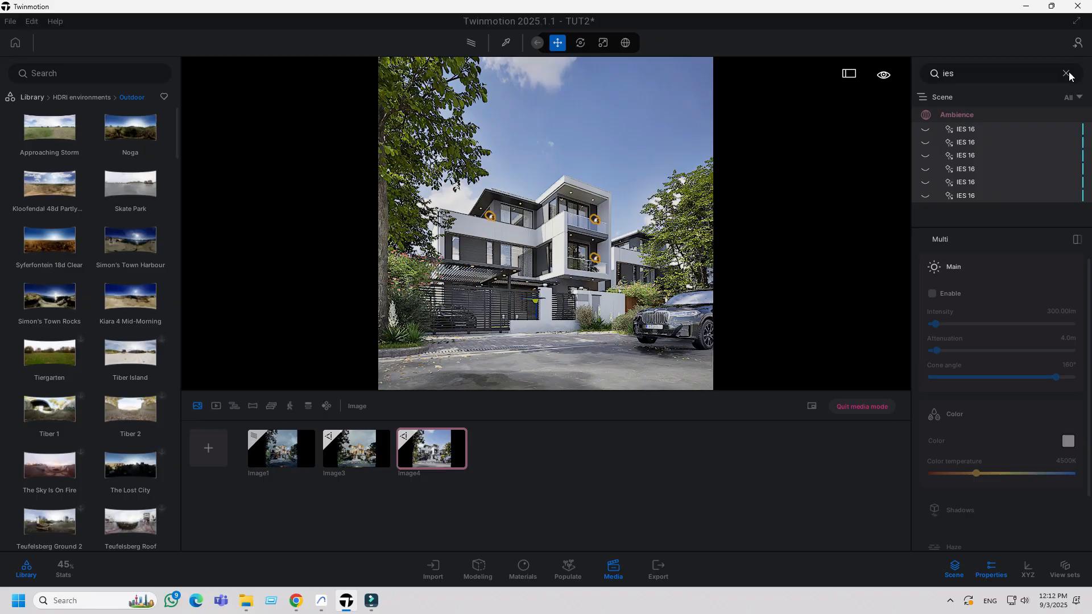
pyautogui.click(1066, 73)
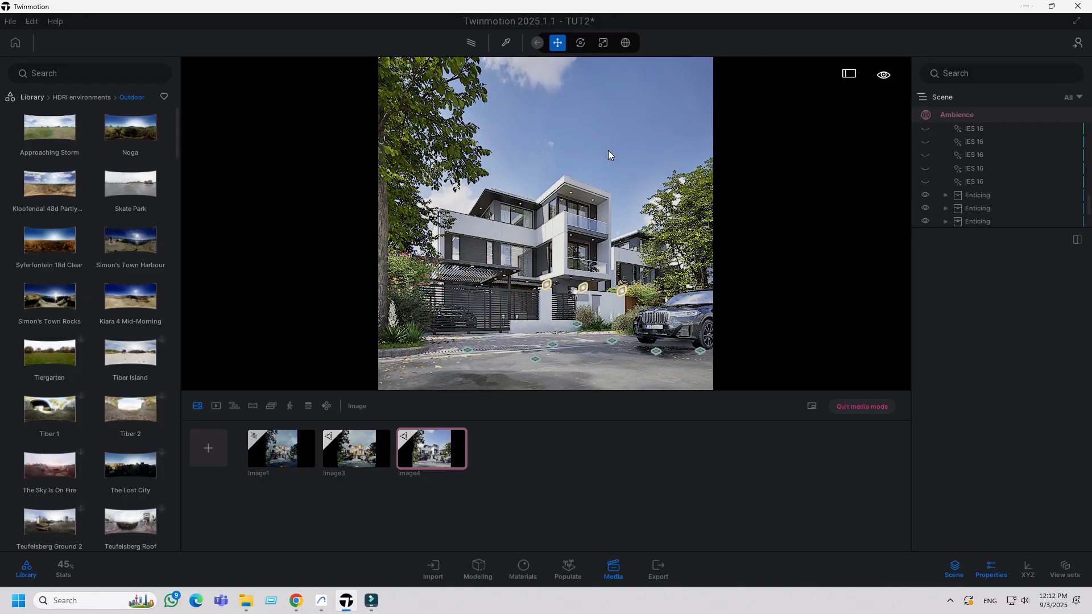
pyautogui.click(977, 195)
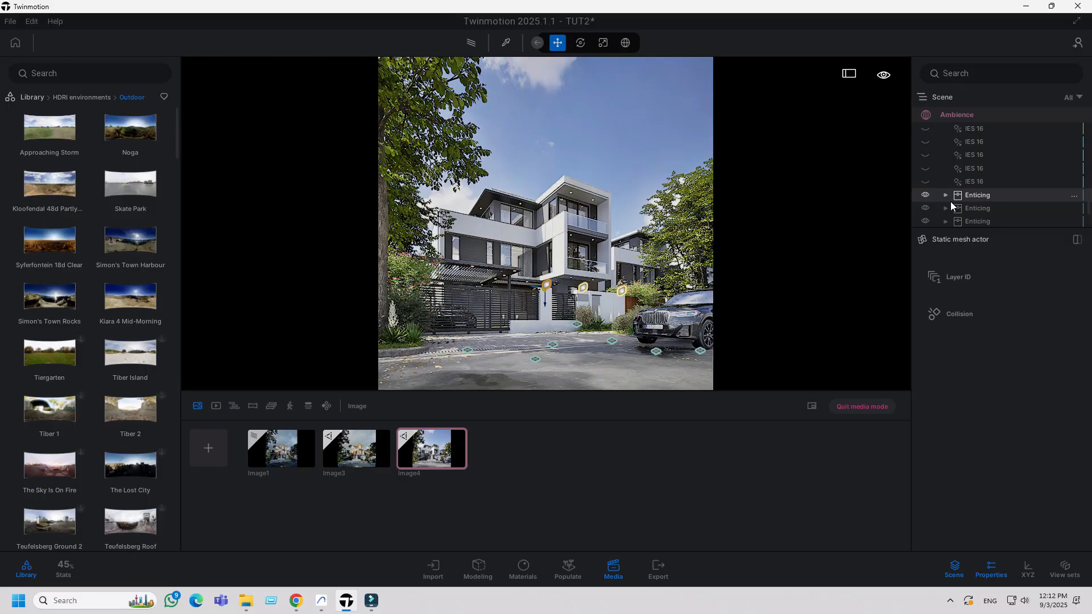
pyautogui.click(945, 195)
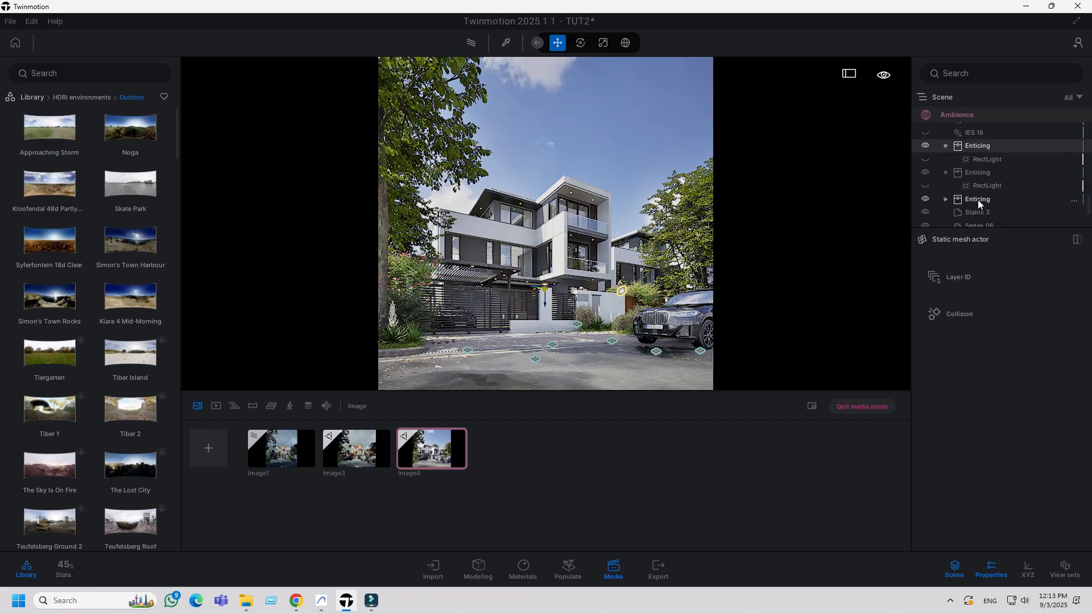
pyautogui.scroll(3)
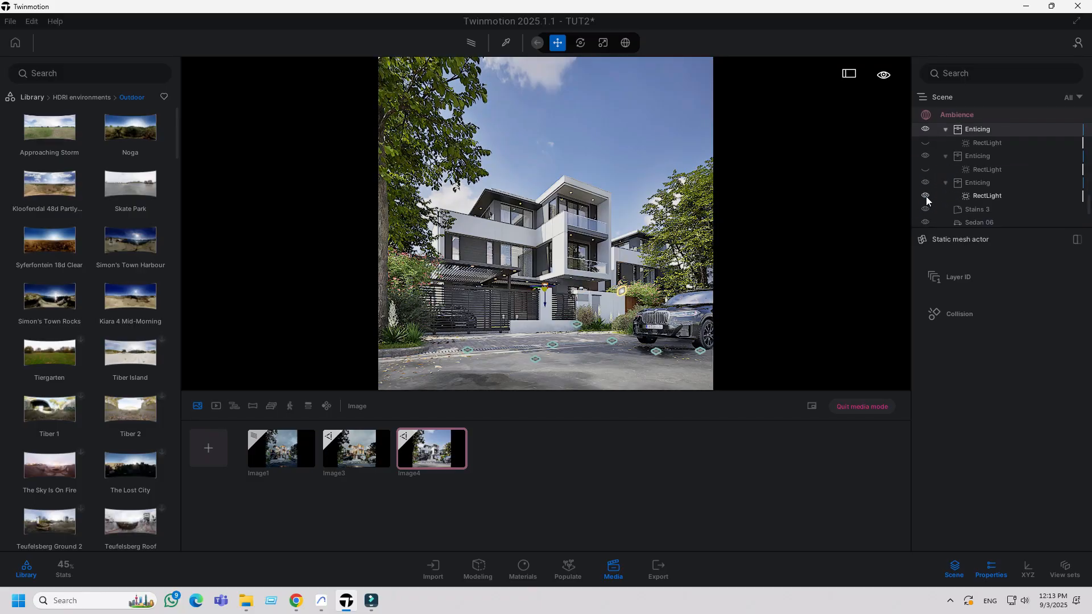
pyautogui.click(925, 195)
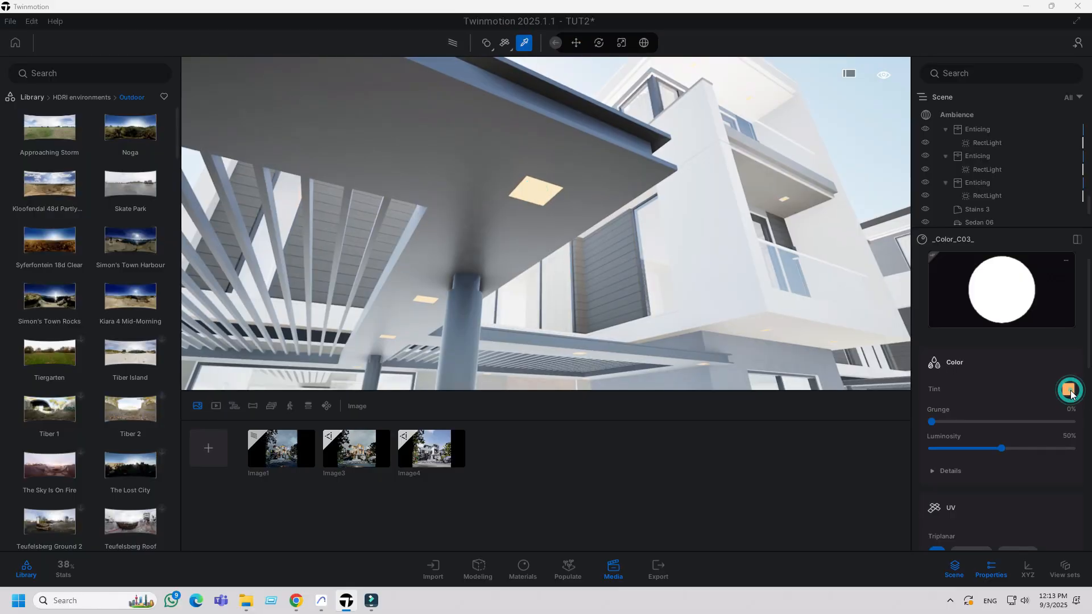
# Set the ceiling panel material tint to white with 0 emissive intensity, then return to Image4.
pyautogui.click(1069, 390)
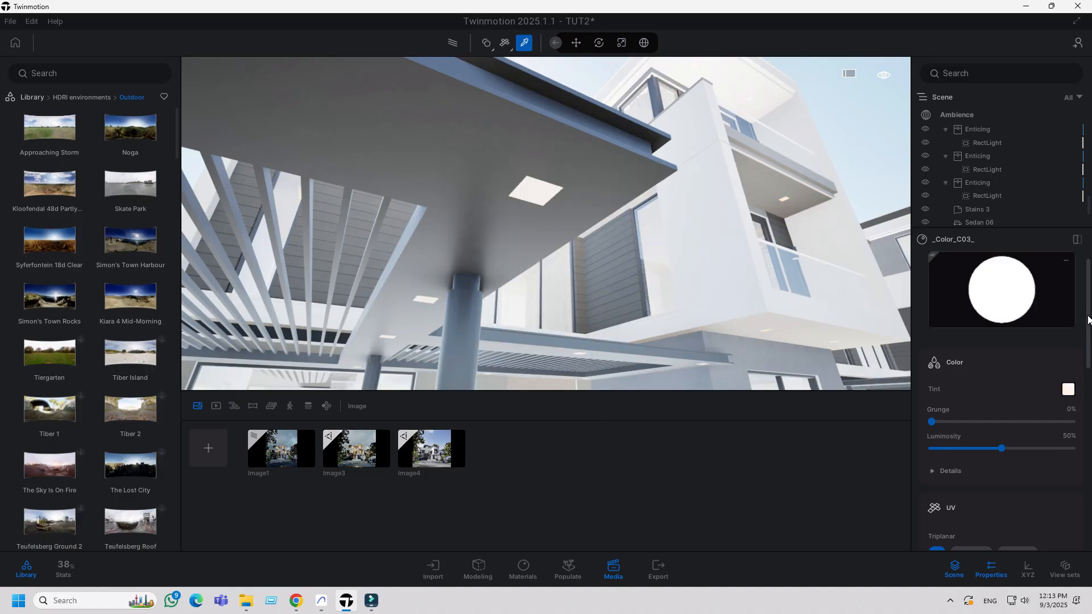
pyautogui.scroll(-3)
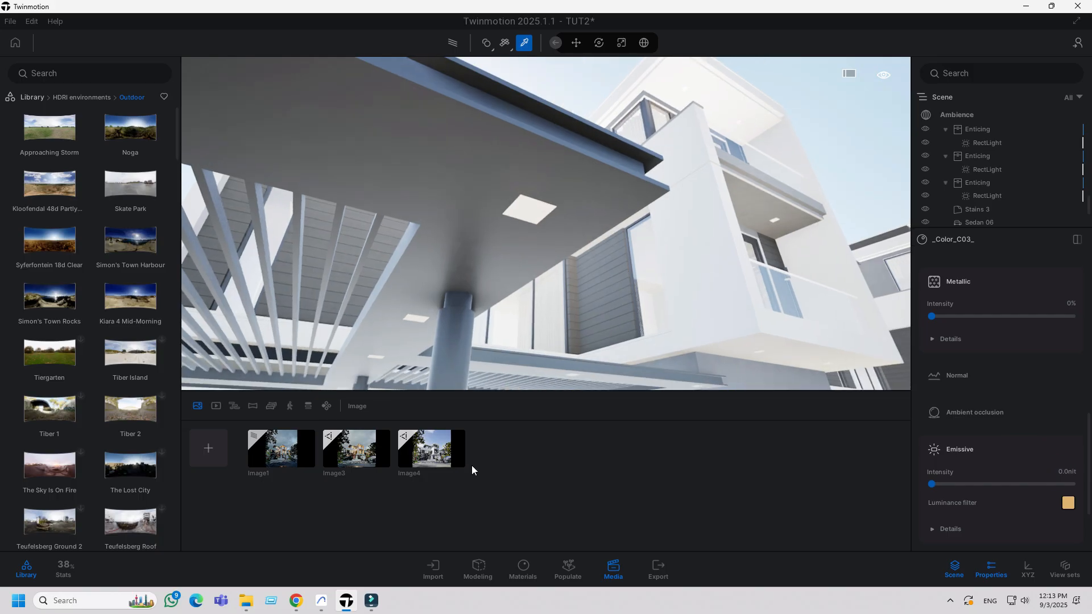
pyautogui.click(430, 447)
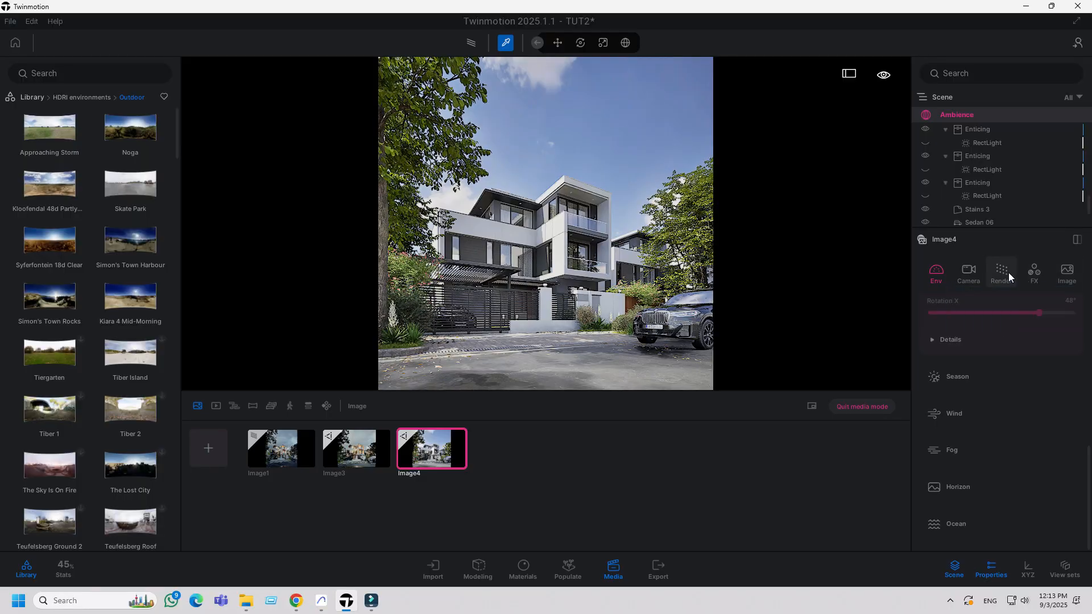
# Set Image4's camera white balance to 8000K and start its PNG image export.
pyautogui.click(967, 272)
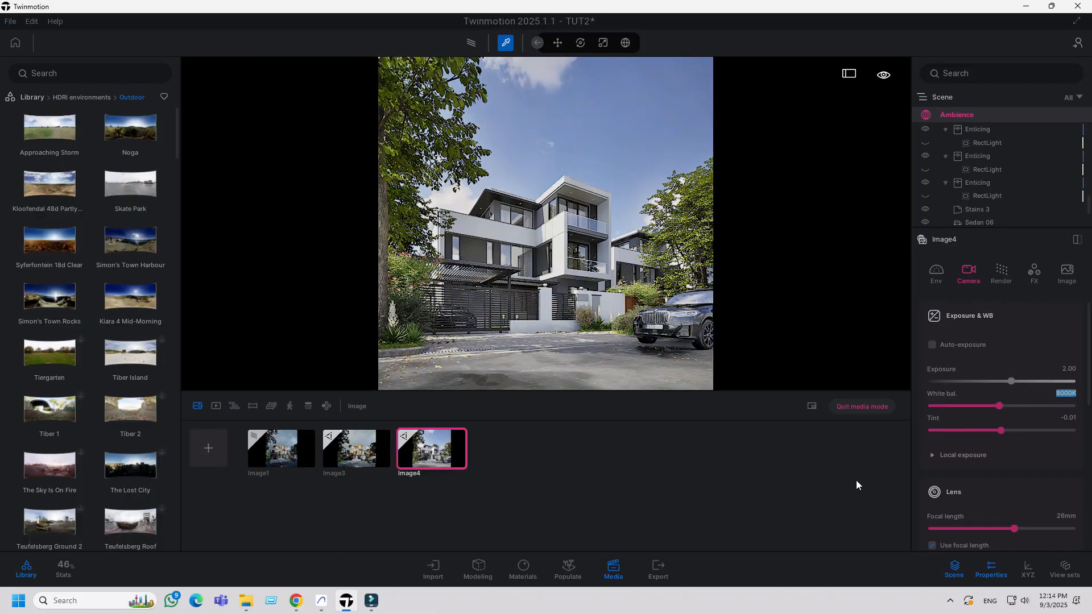
pyautogui.click(962, 455)
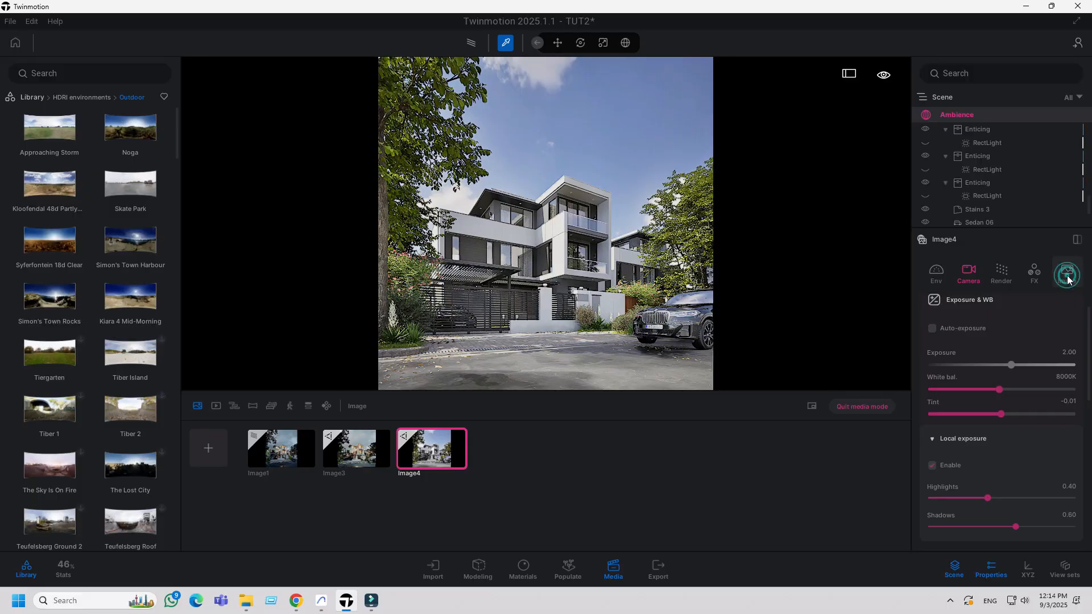
pyautogui.click(657, 570)
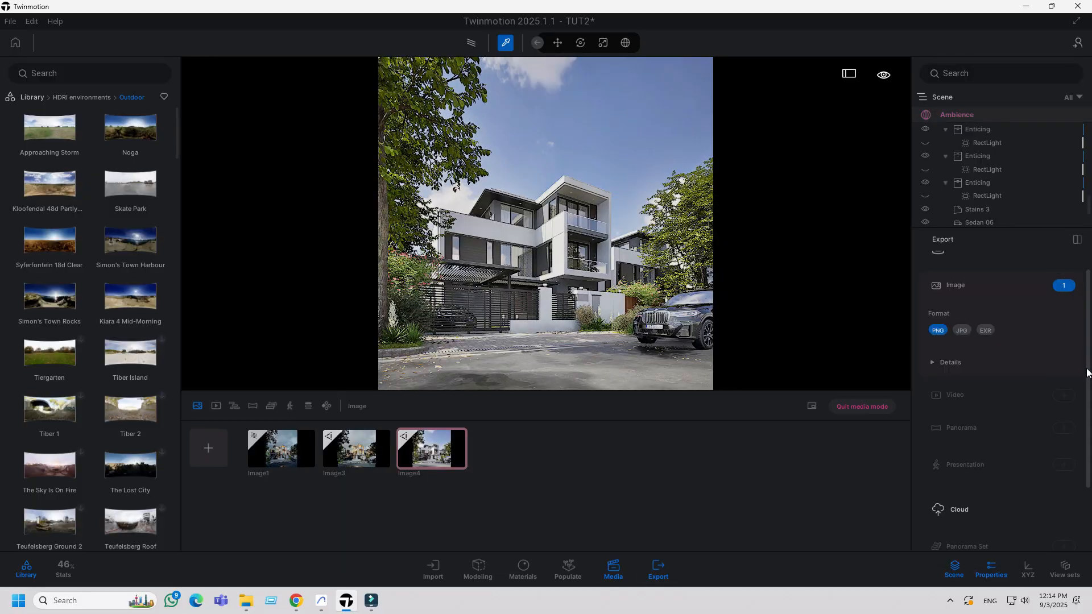
pyautogui.click(1001, 530)
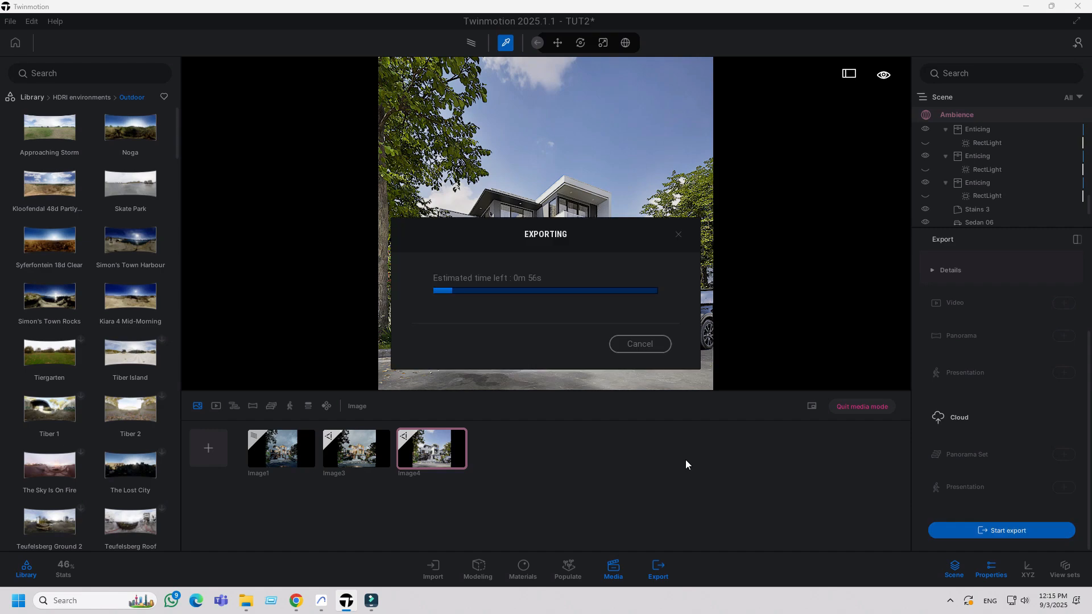